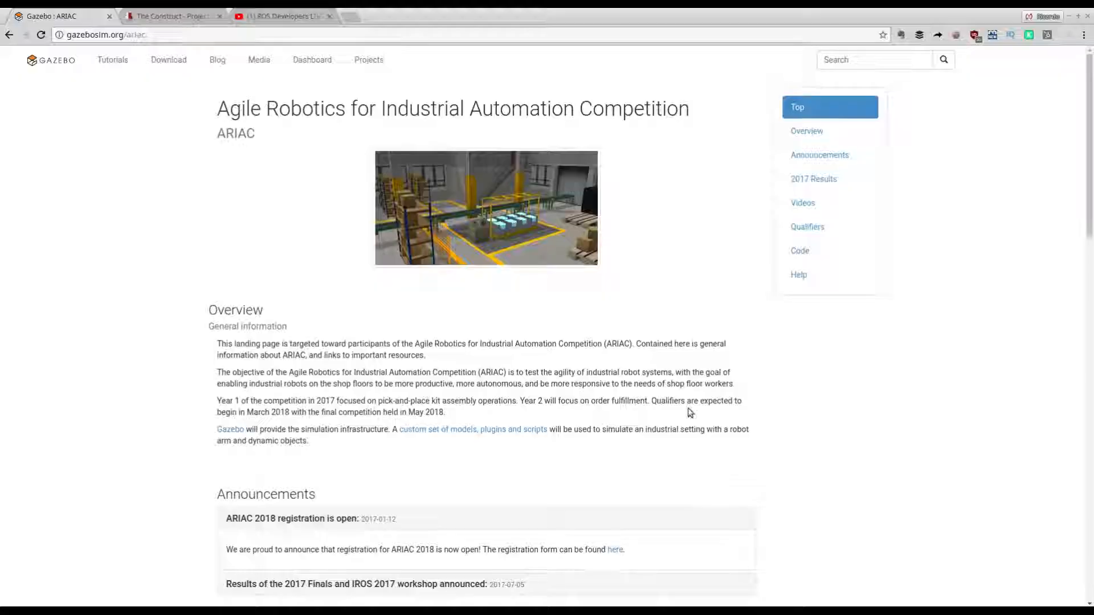
{"action": "mouse_move", "coordinate": [210, 146]}
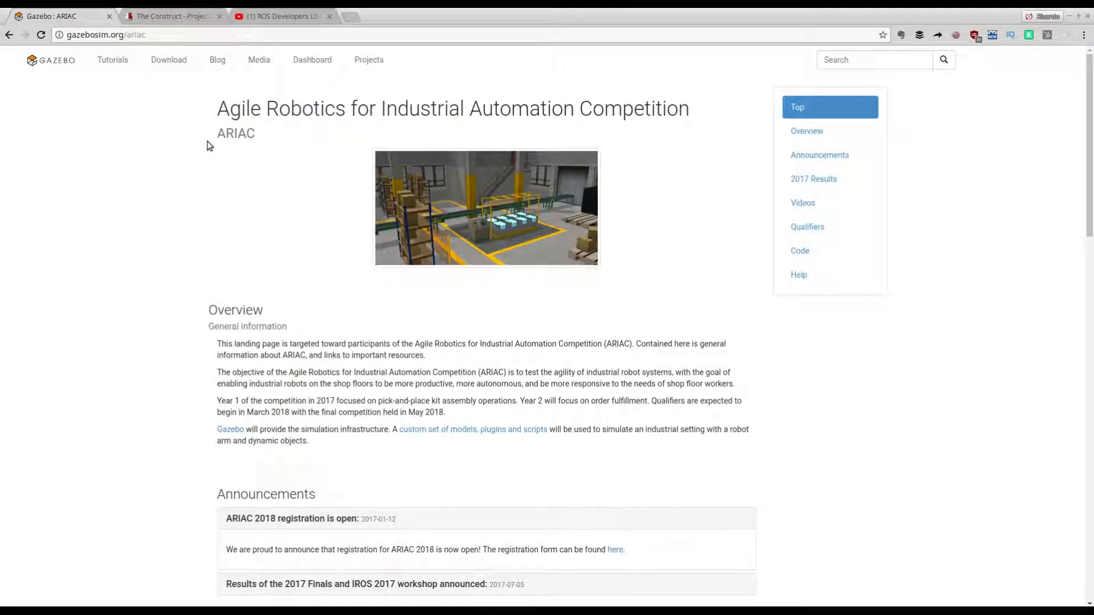
{"action": "mouse_move", "coordinate": [218, 109]}
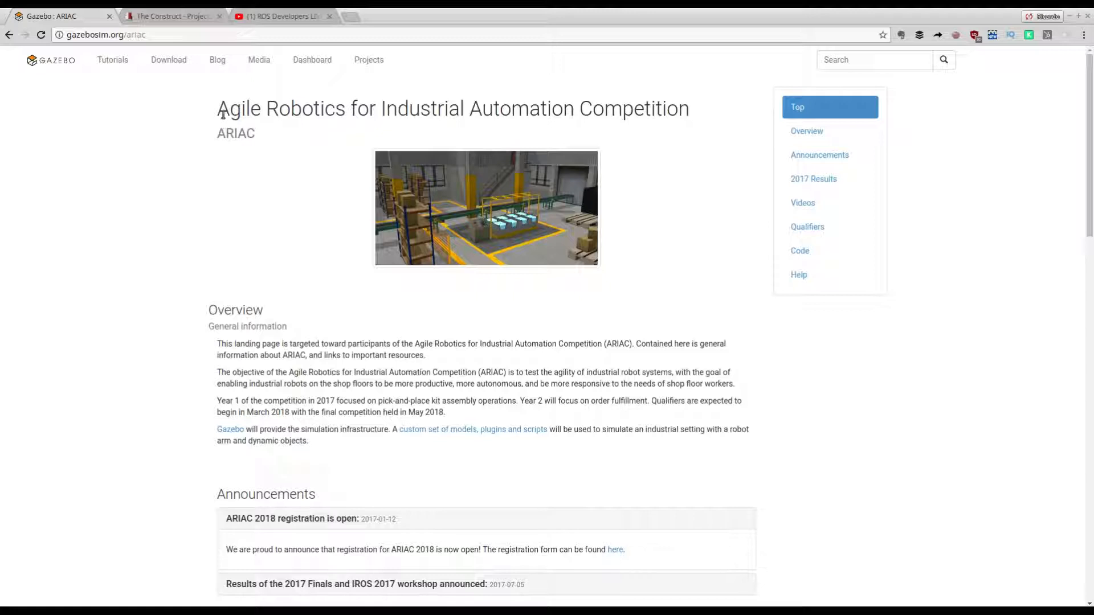
{"action": "mouse_move", "coordinate": [227, 142]}
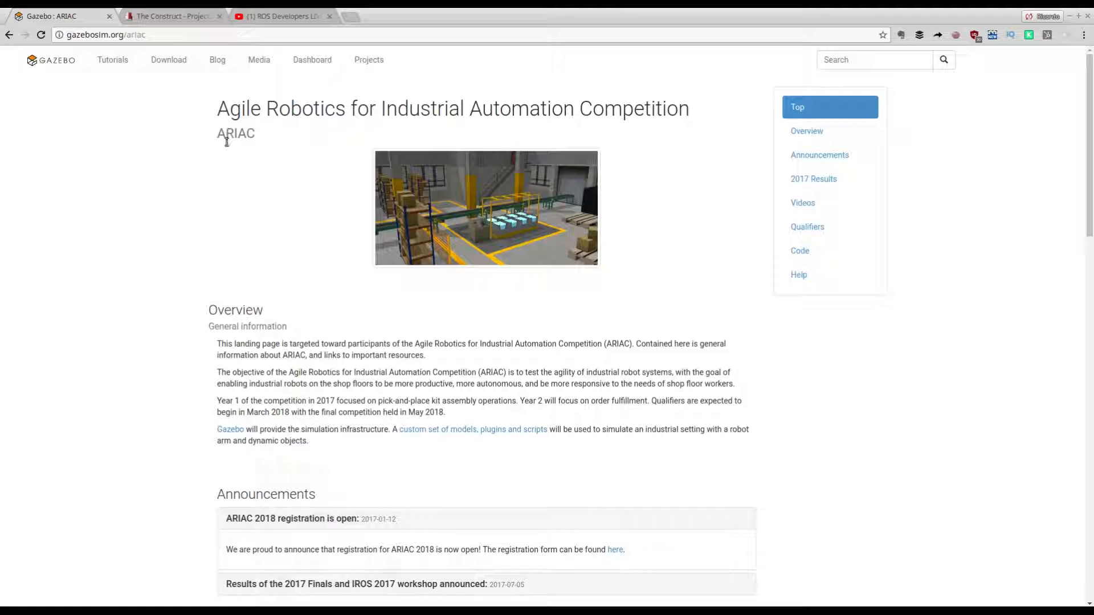
{"action": "mouse_move", "coordinate": [245, 167]}
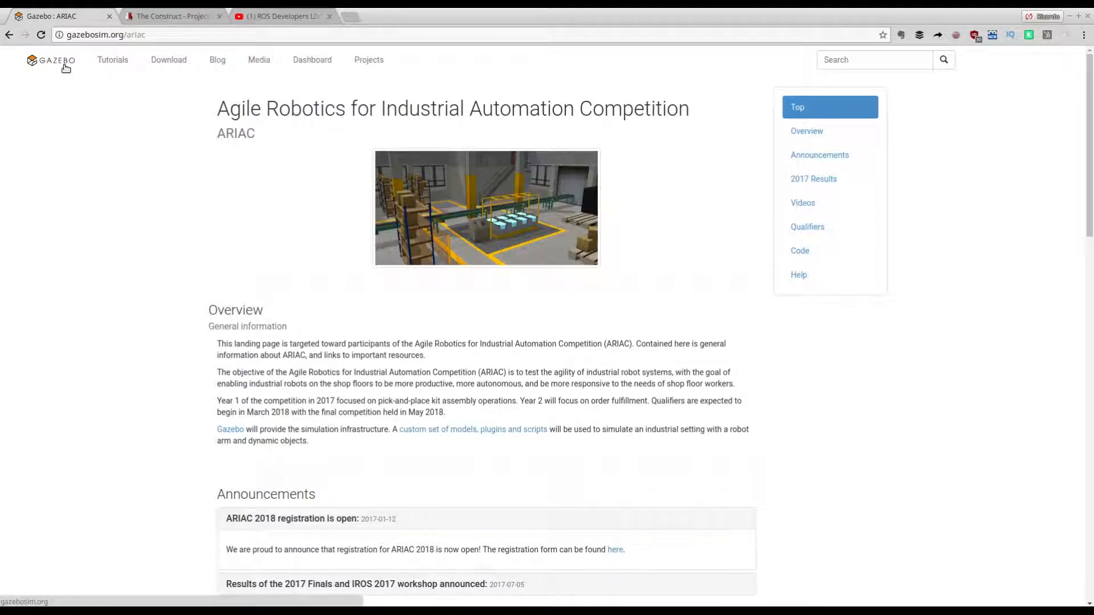
{"action": "mouse_move", "coordinate": [235, 251]}
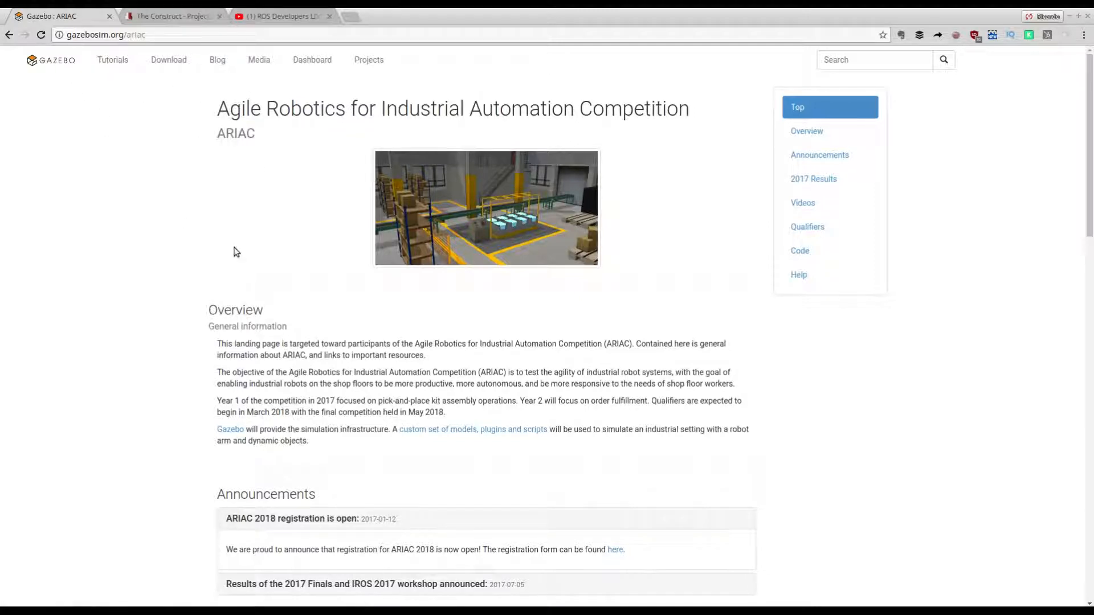
Scroll to 'Results of the ARIAC 2017 Finals' and play the Vimeo highlights video
{"action": "scroll", "scroll_direction": "down", "scroll_amount": 3}
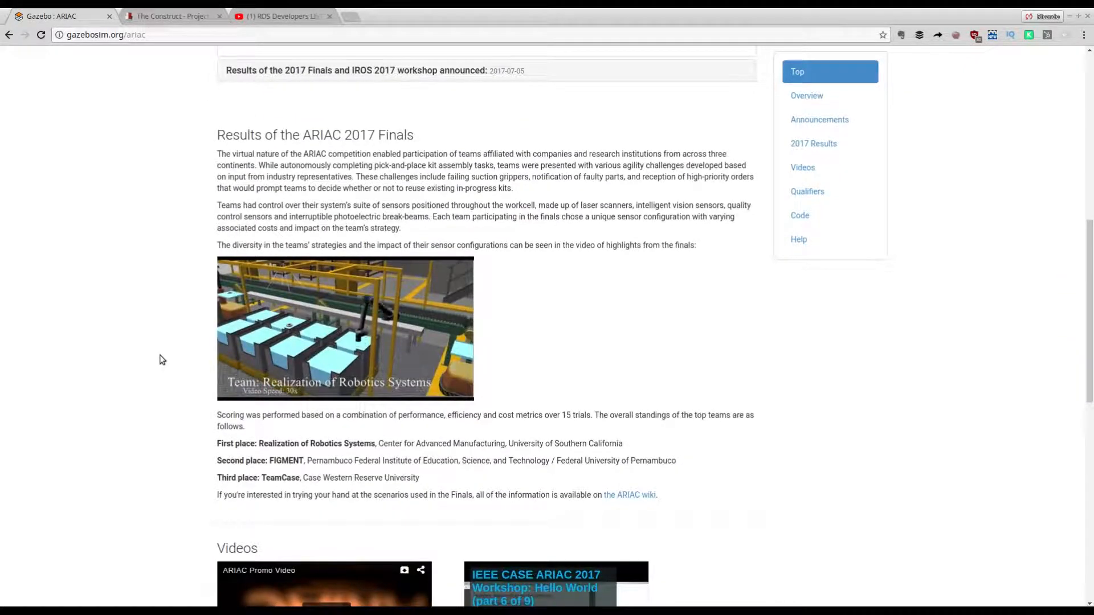
{"action": "scroll", "scroll_direction": "up", "scroll_amount": 3}
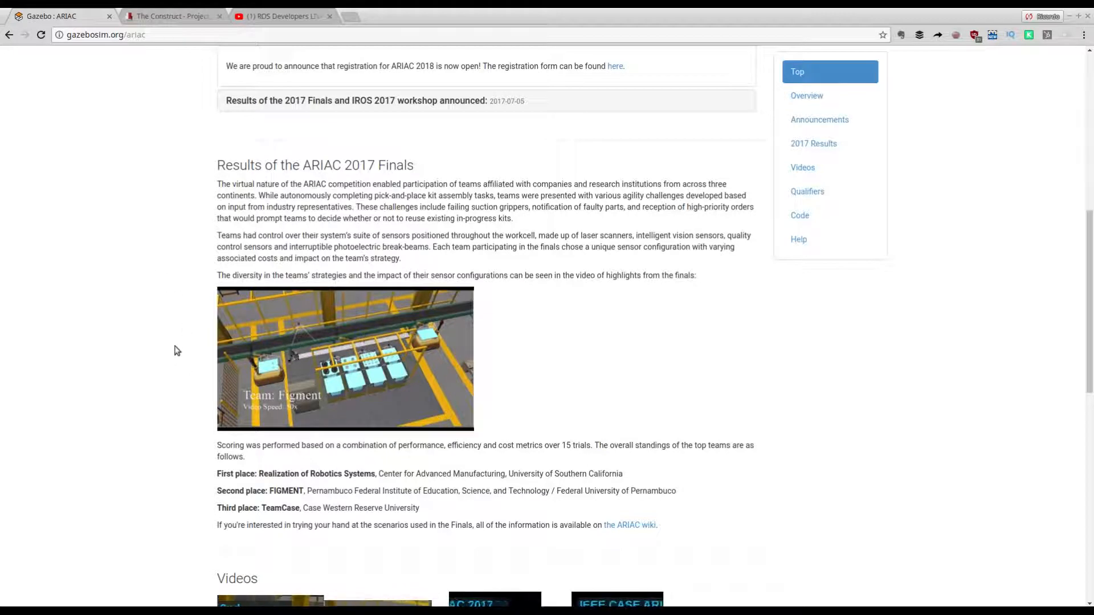
{"action": "left_click", "coordinate": [241, 415]}
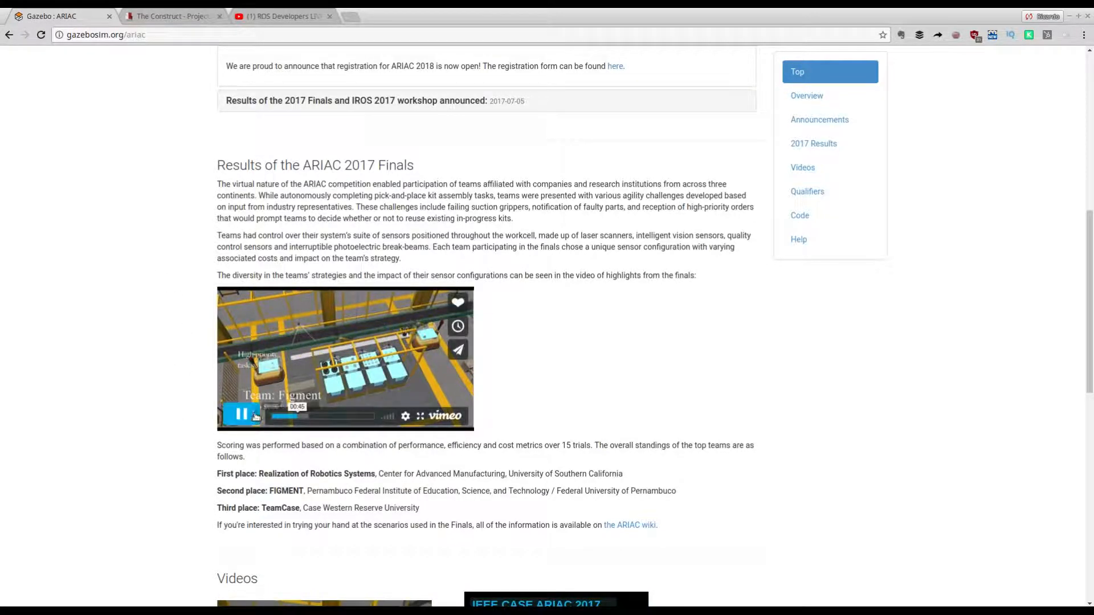
{"action": "left_click", "coordinate": [173, 16]}
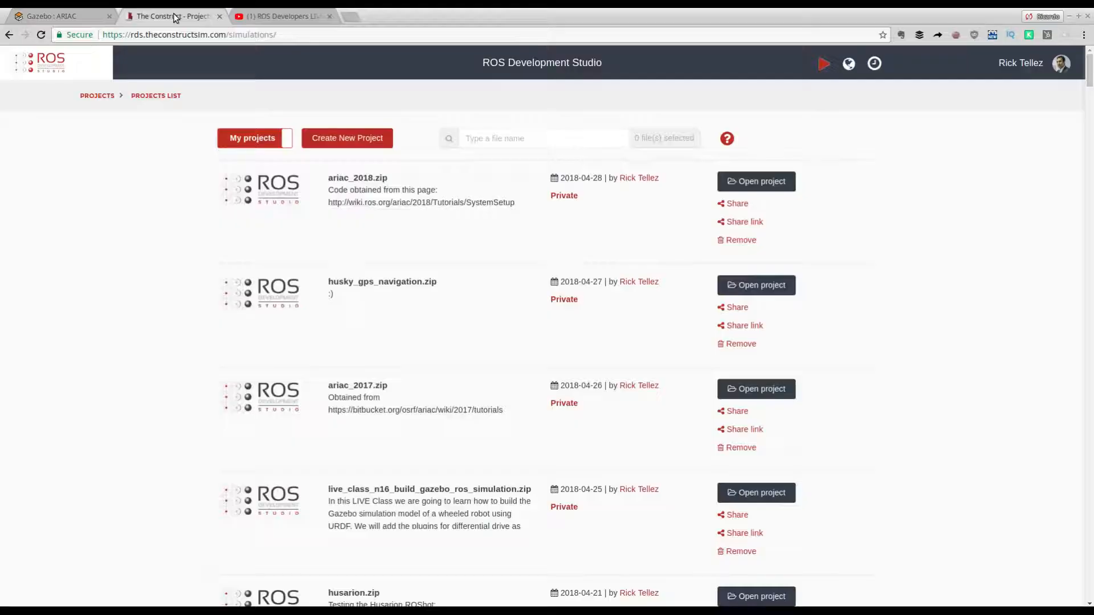
{"action": "mouse_move", "coordinate": [635, 67]}
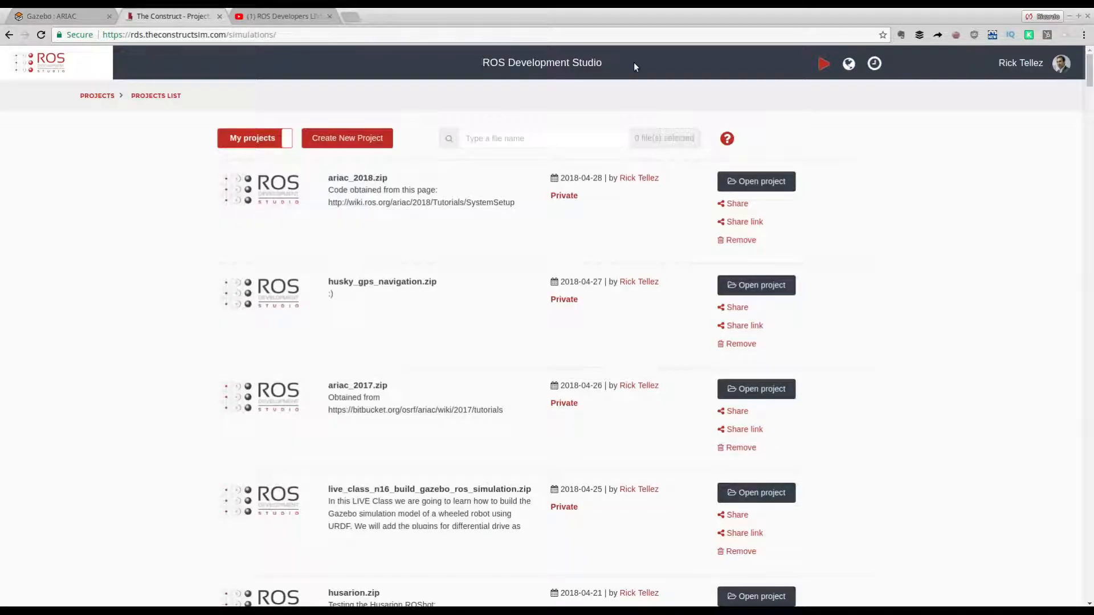
{"action": "mouse_move", "coordinate": [572, 80]}
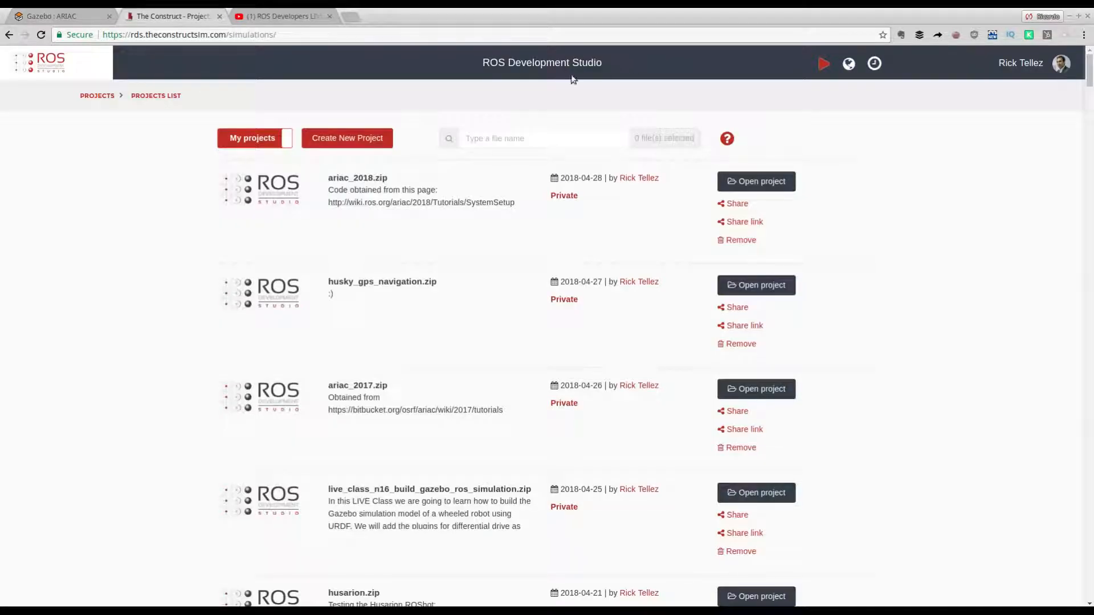
{"action": "mouse_move", "coordinate": [90, 58]}
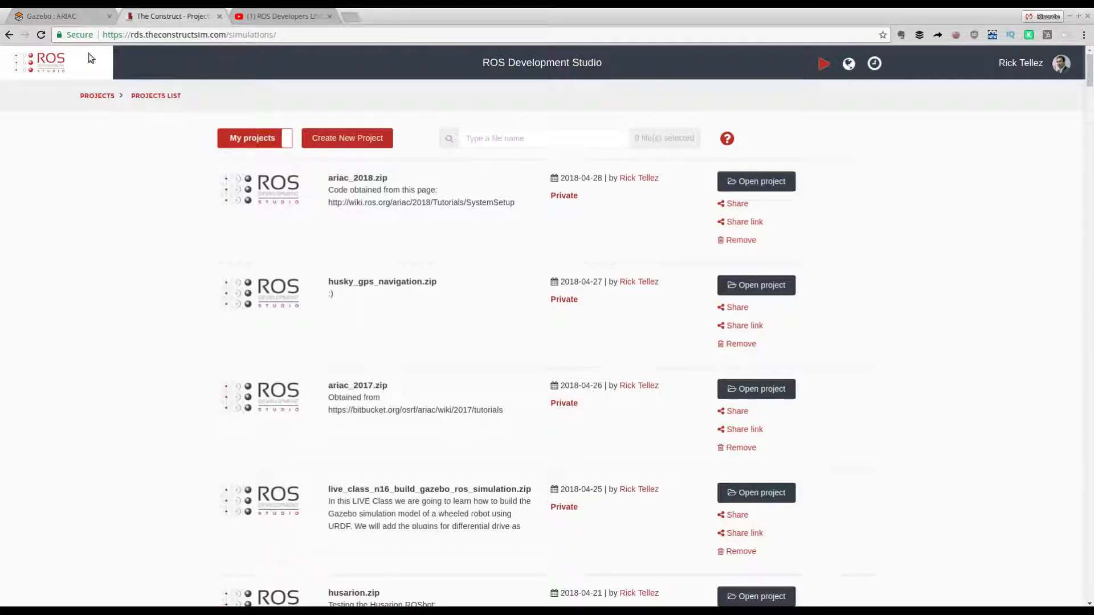
{"action": "left_click", "coordinate": [54, 16]}
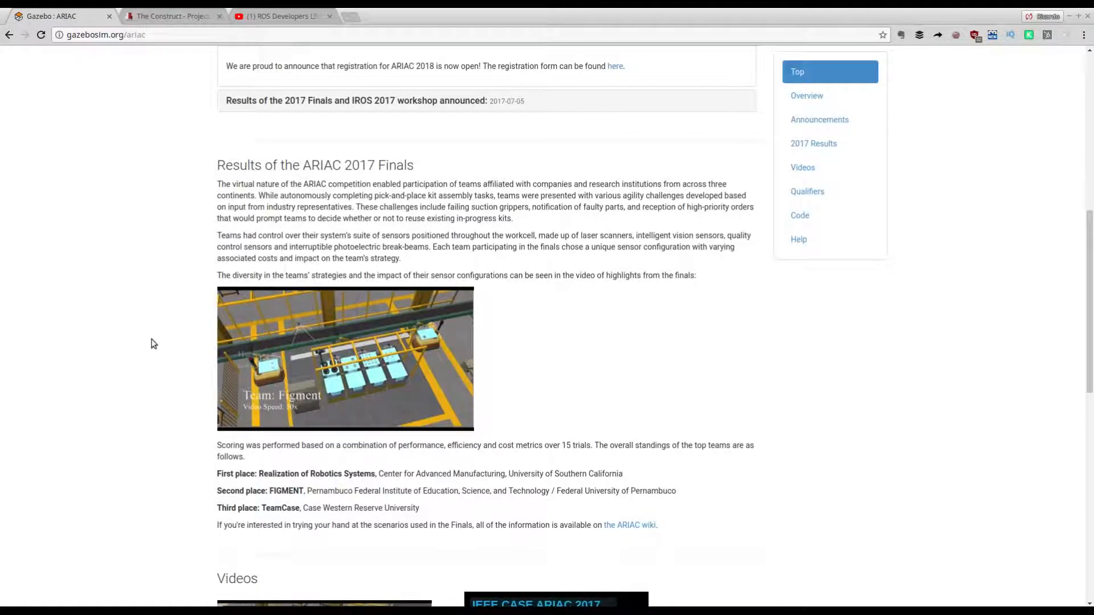
Scroll the osrf/ariac wiki Home page past ARIAC 2018 down to the ARIAC 2017 section
{"action": "scroll", "scroll_direction": "up", "scroll_amount": 3}
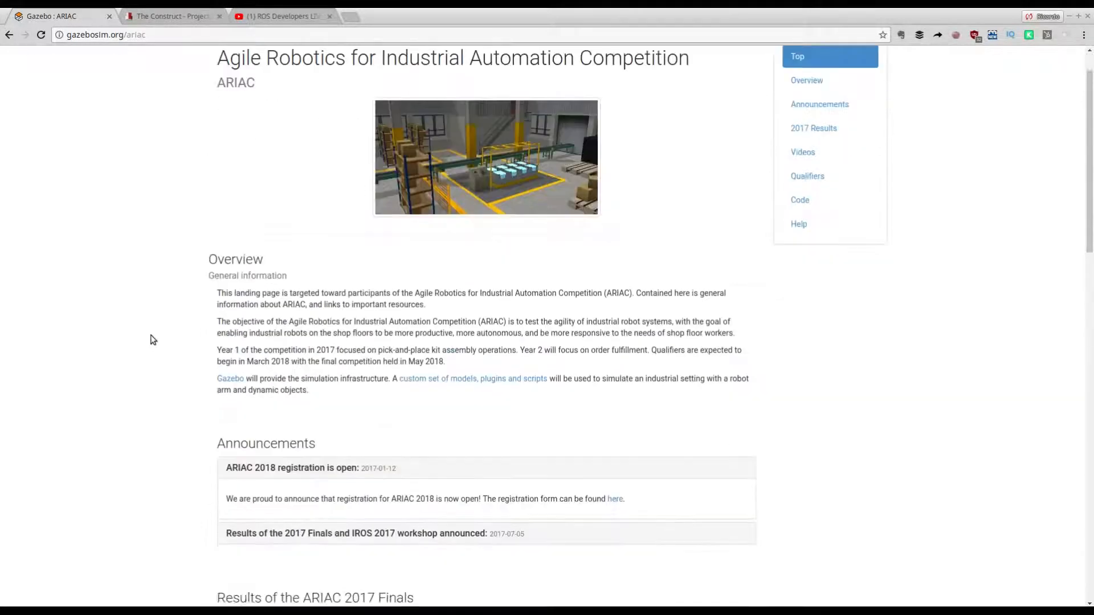
{"action": "scroll", "scroll_direction": "down", "scroll_amount": 3}
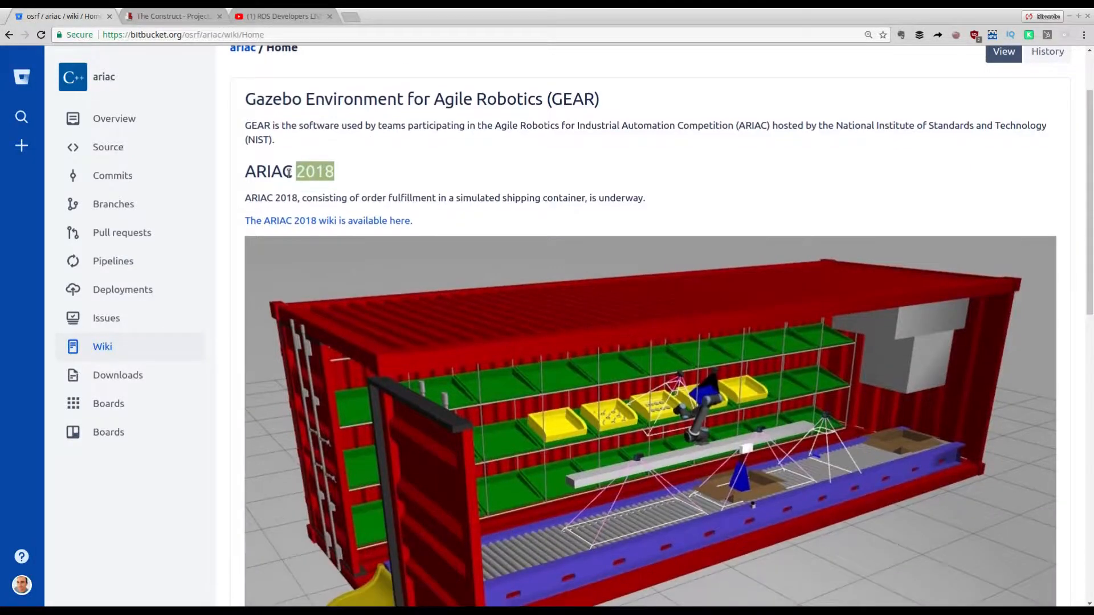
{"action": "scroll", "scroll_direction": "down", "scroll_amount": 3}
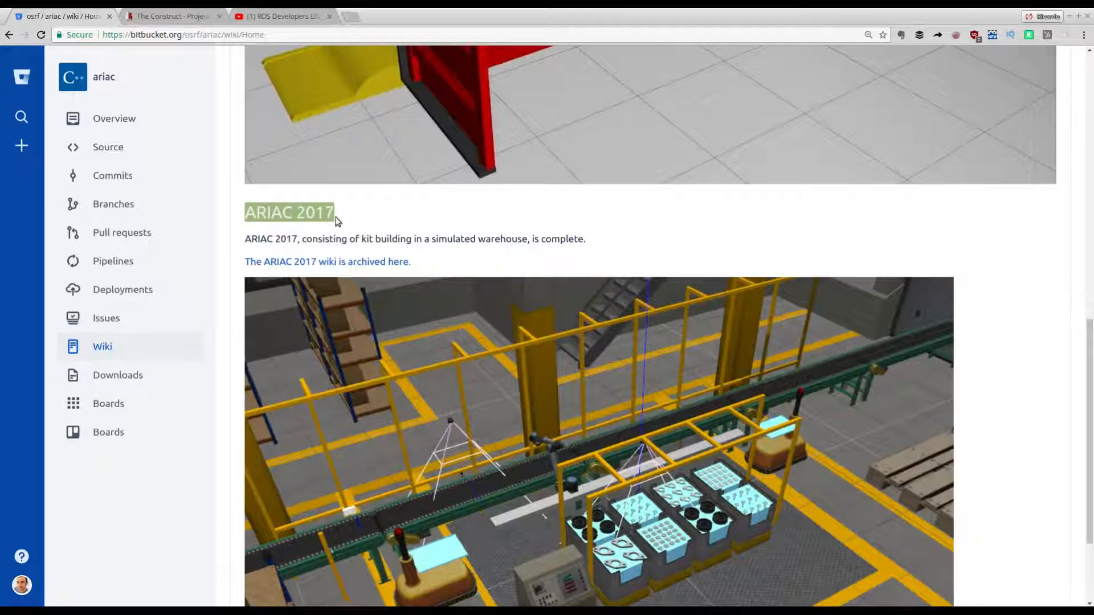
{"action": "scroll", "scroll_direction": "down", "scroll_amount": 3}
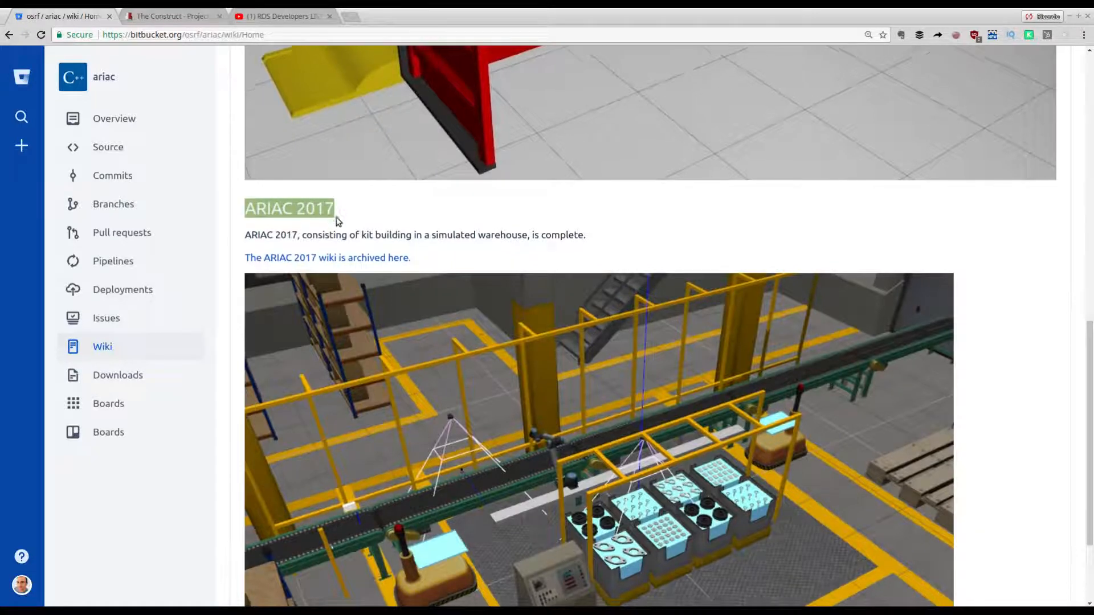
{"action": "scroll", "scroll_direction": "down", "scroll_amount": 3}
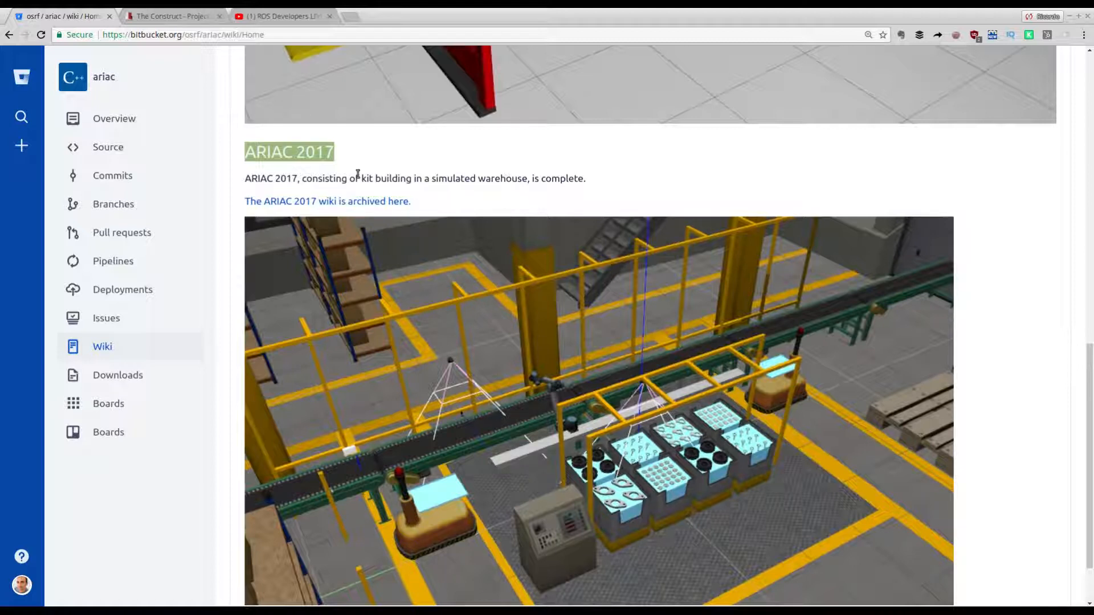
{"action": "scroll", "scroll_direction": "down", "scroll_amount": 3}
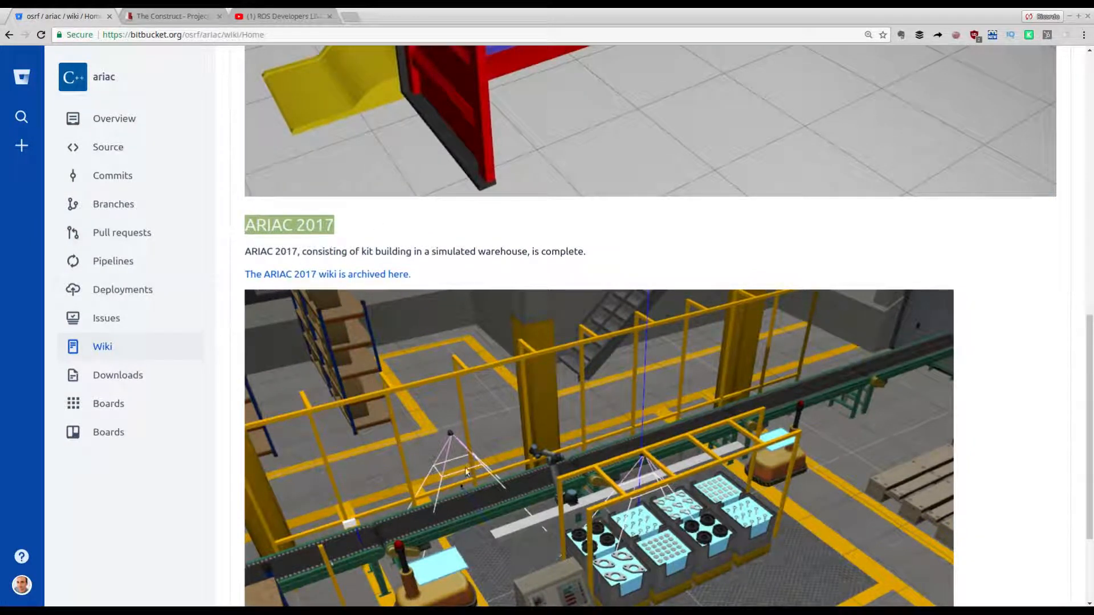
{"action": "scroll", "scroll_direction": "down", "scroll_amount": 3}
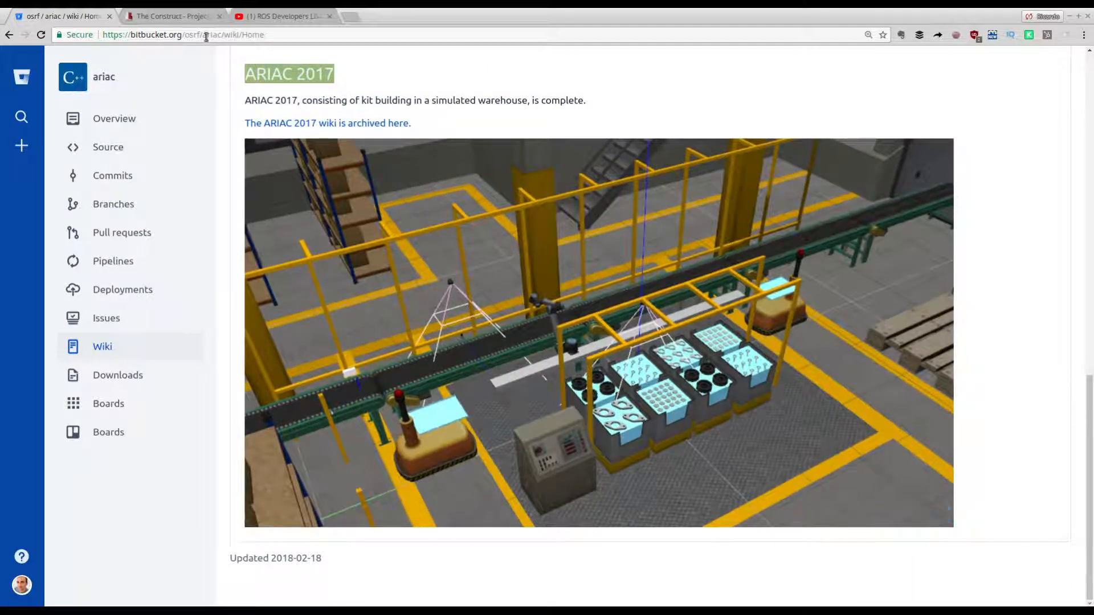
{"action": "mouse_move", "coordinate": [177, 16]}
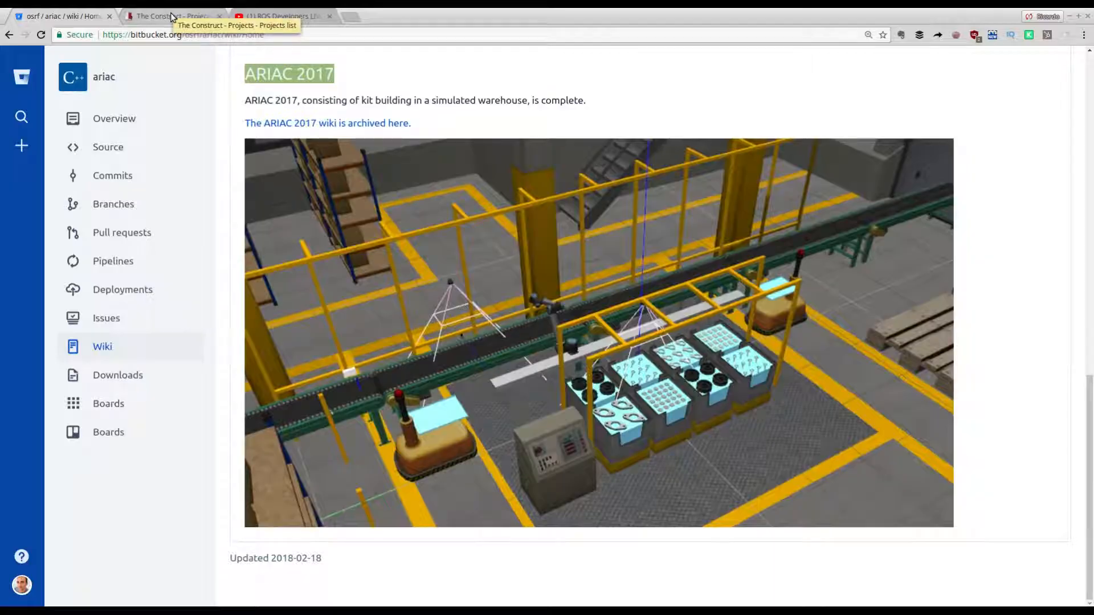
Open the ariac_2017 project from The Construct and answer the restore workspace prompt
{"action": "left_click", "coordinate": [171, 15]}
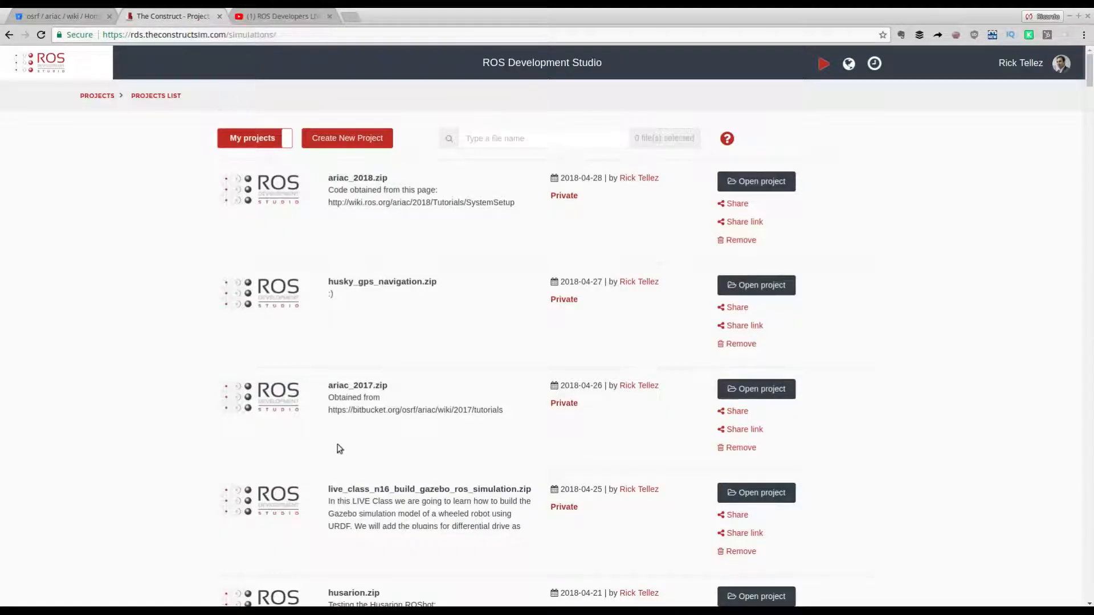
{"action": "mouse_move", "coordinate": [394, 393]}
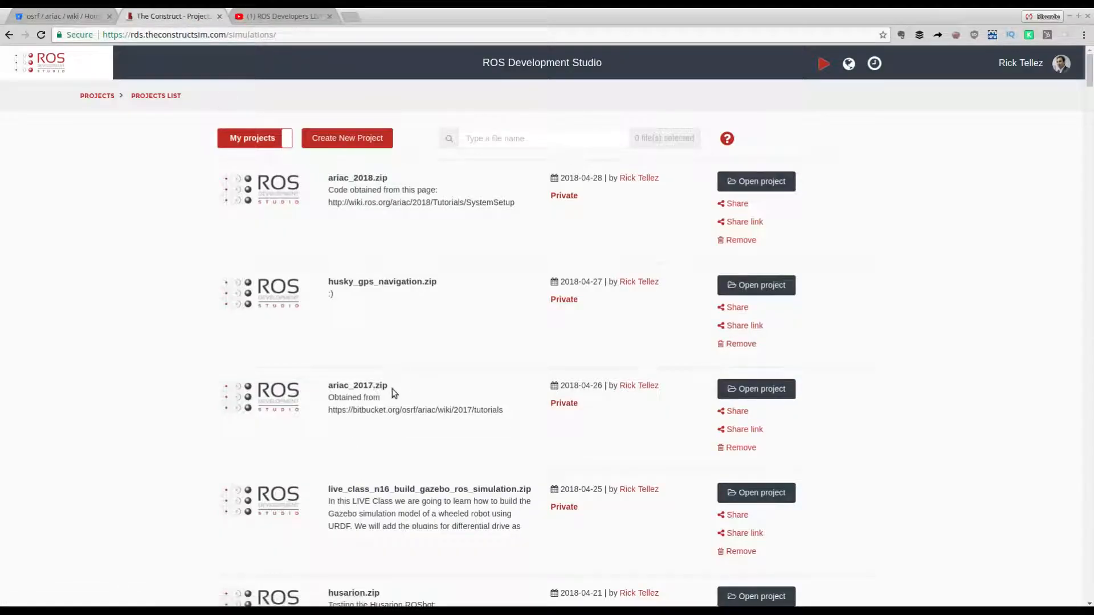
{"action": "mouse_move", "coordinate": [773, 398]}
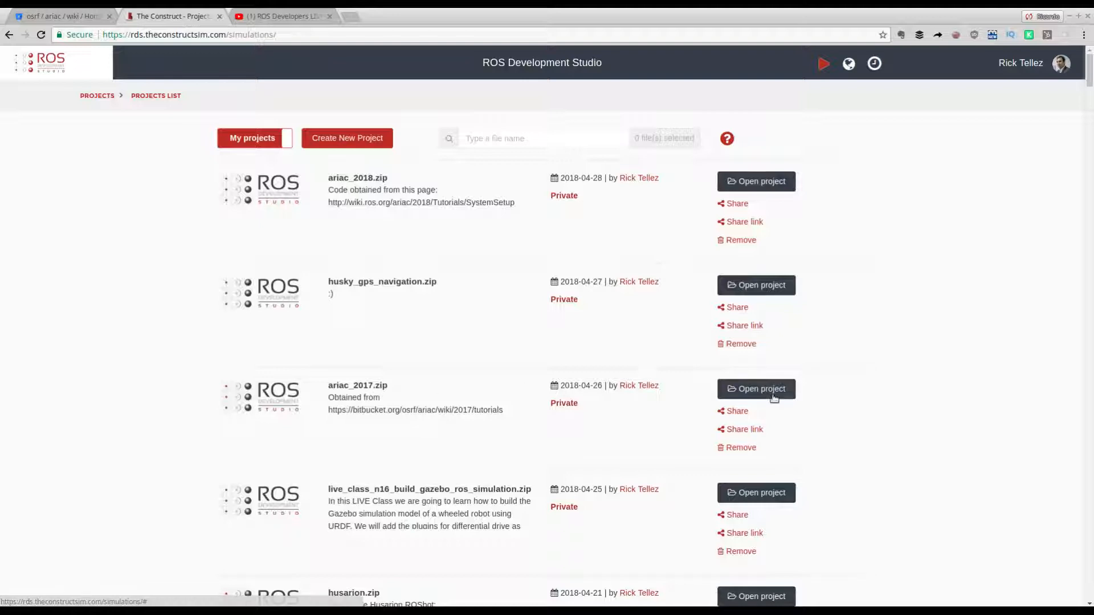
{"action": "left_click", "coordinate": [756, 389]}
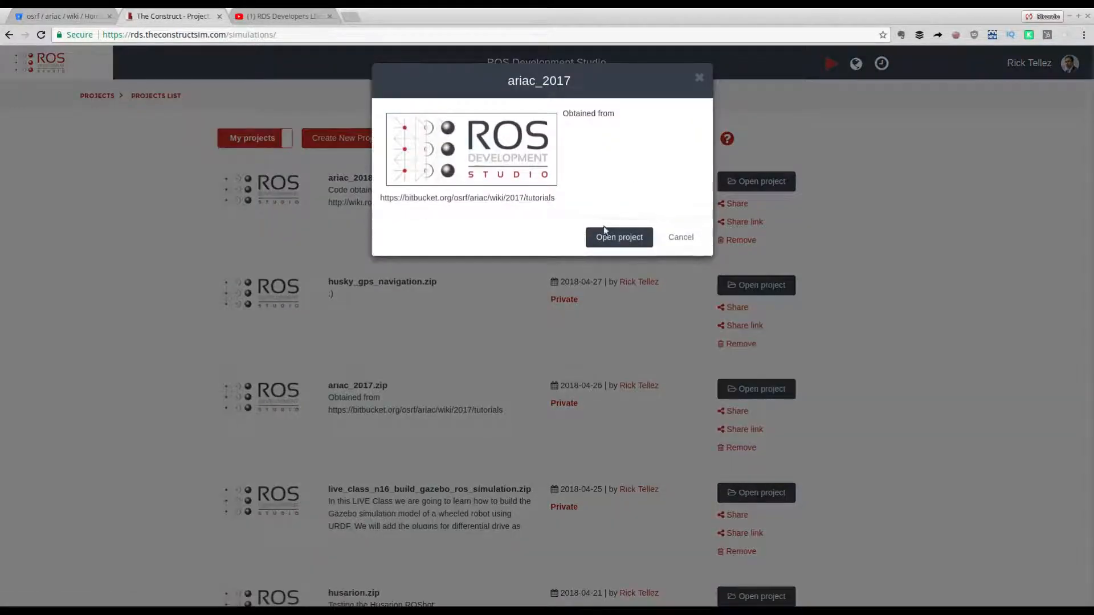
{"action": "left_click", "coordinate": [618, 237]}
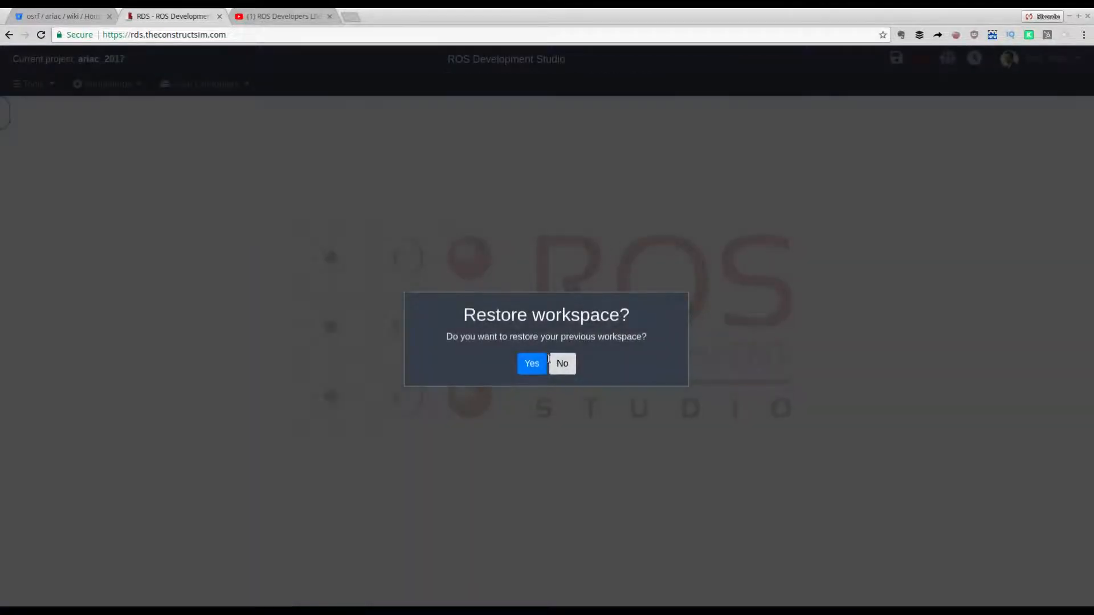
{"action": "left_click", "coordinate": [562, 364]}
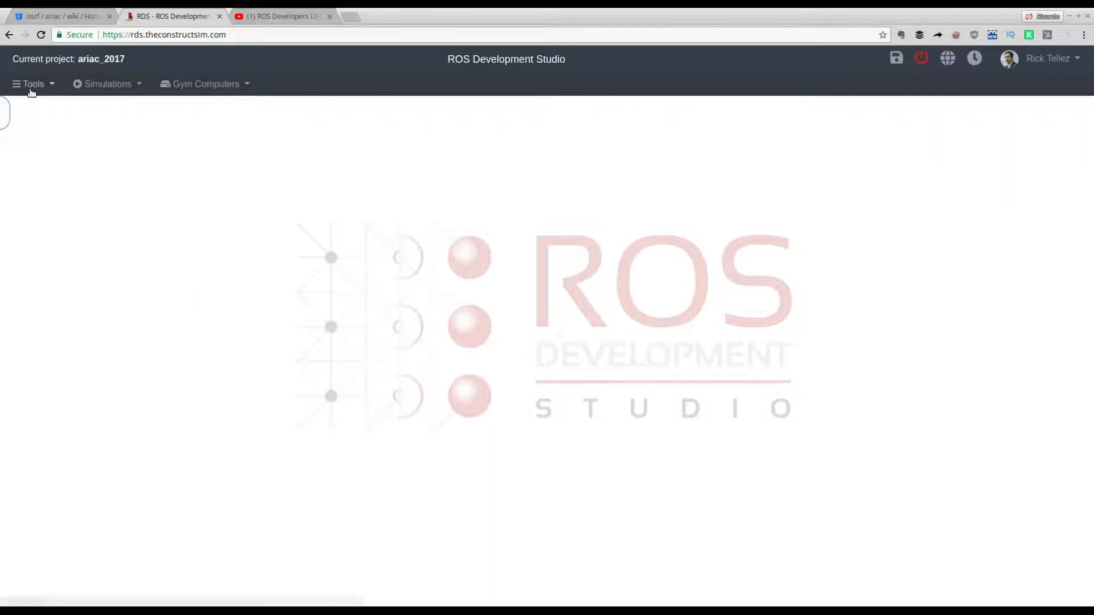
Open a Shell, change into simulation_ws, list the ariac folder and widen the window
{"action": "left_click", "coordinate": [32, 83]}
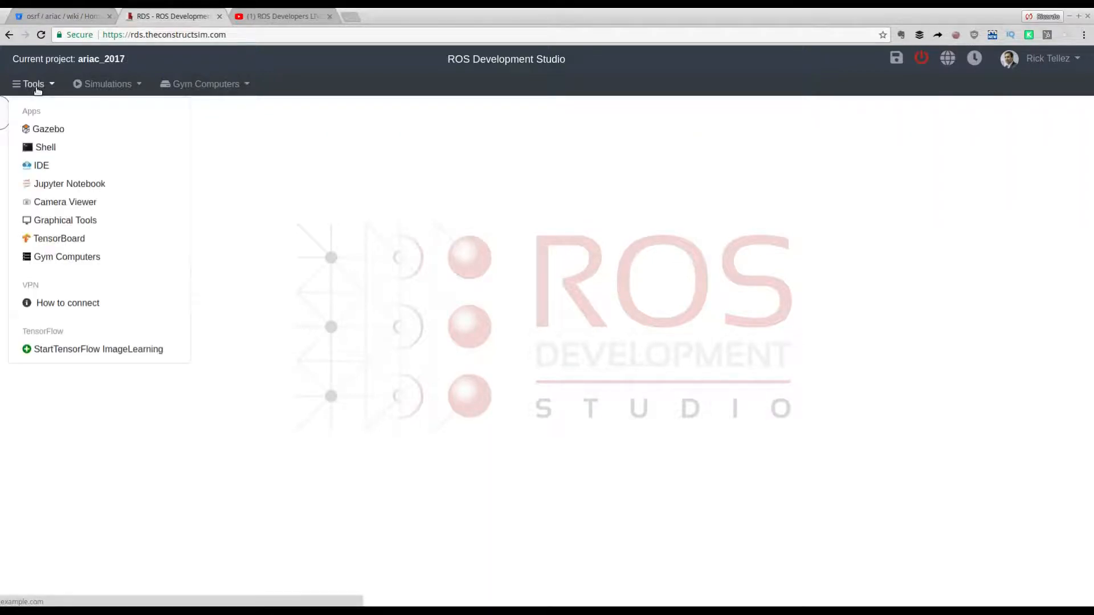
{"action": "left_click", "coordinate": [46, 147]}
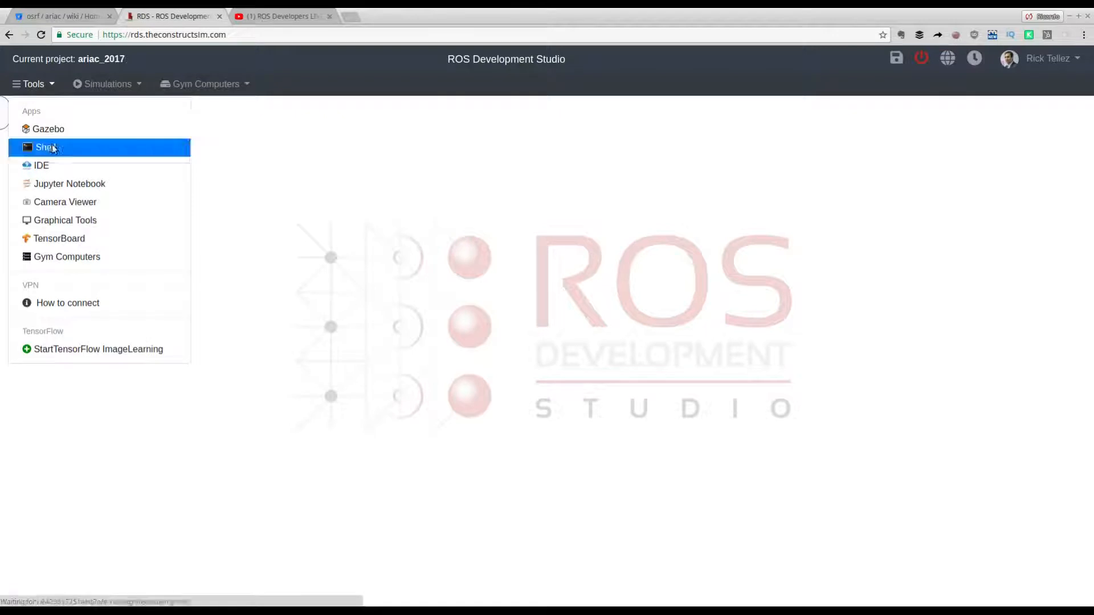
{"action": "left_click", "coordinate": [43, 147]}
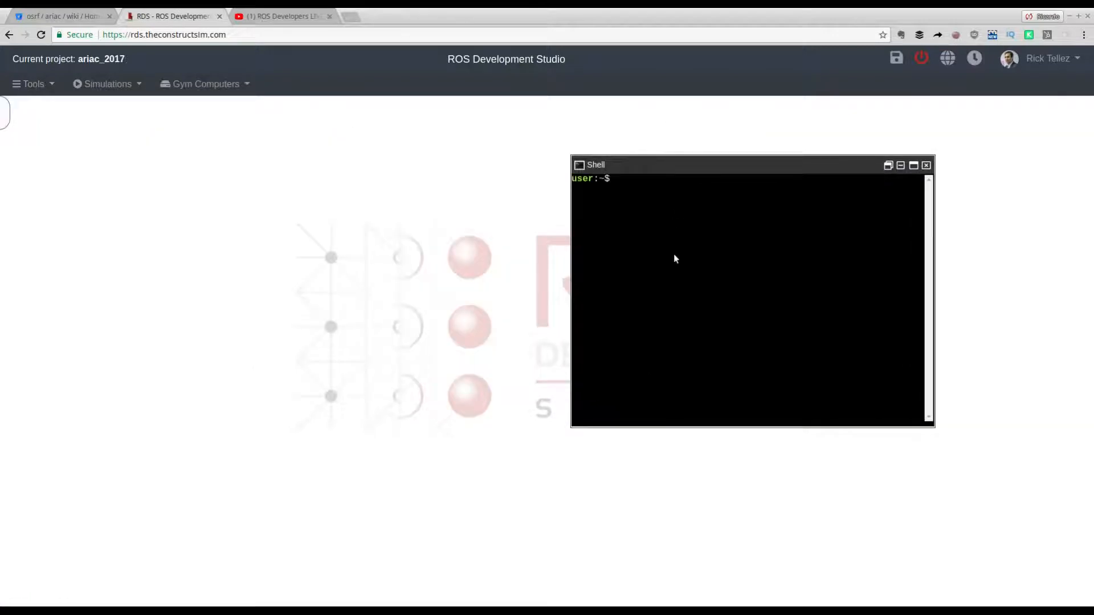
{"action": "type", "text": "ls"}
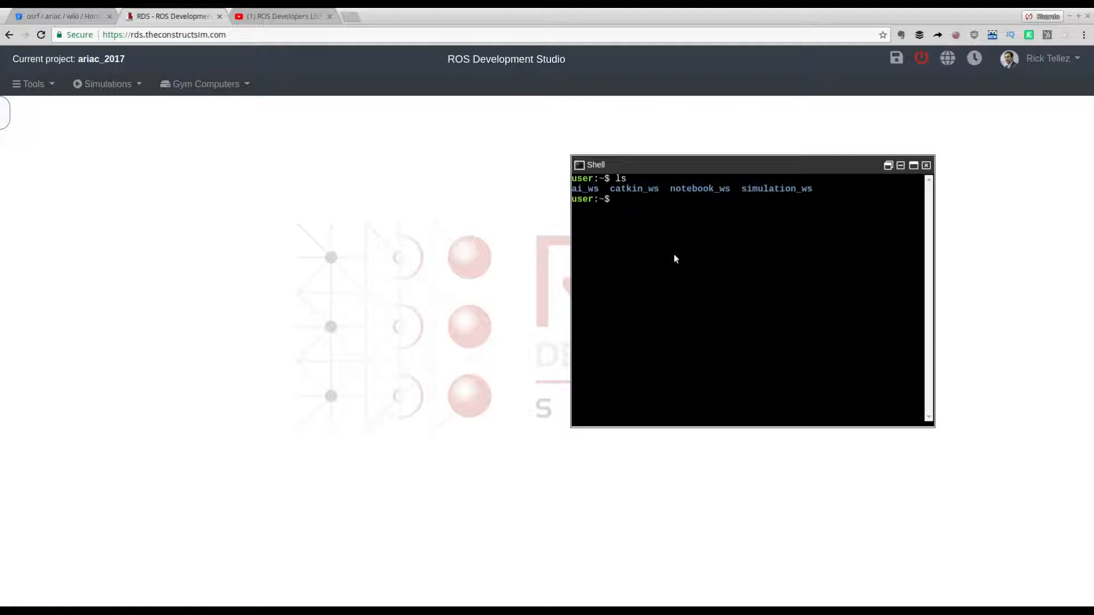
{"action": "type", "text": "cd simulation_ws/src/"}
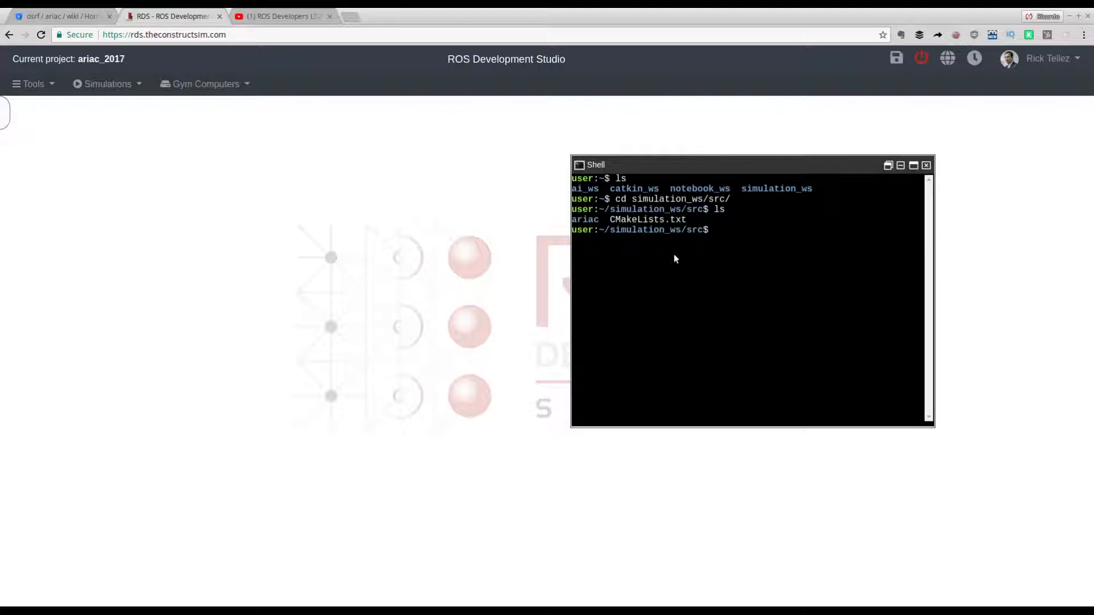
{"action": "type", "text": "ls ariac"}
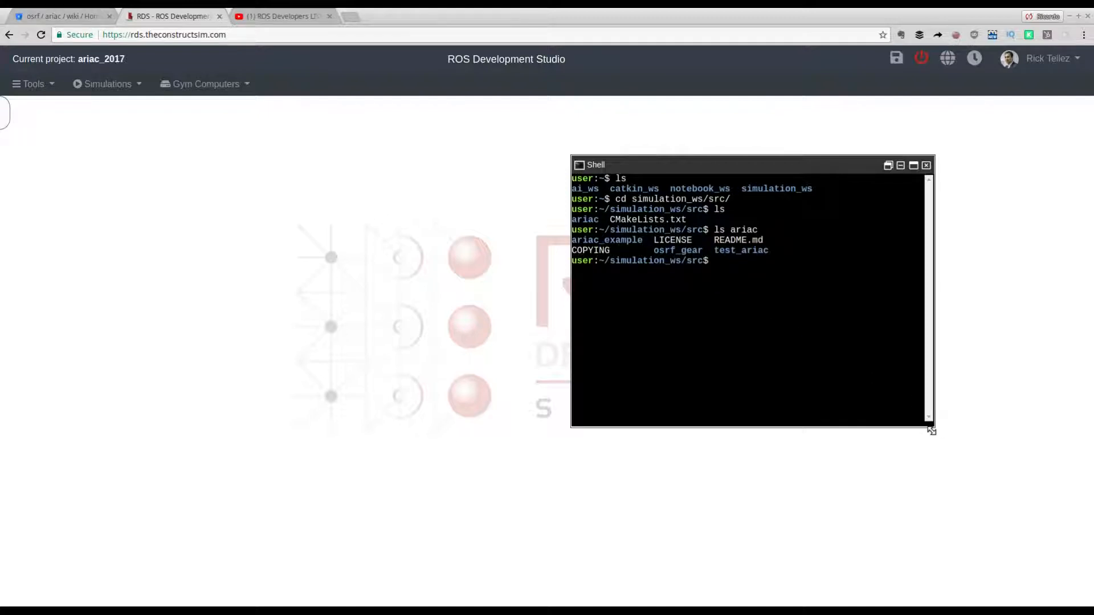
{"action": "left_click_drag", "start_coordinate": [932, 430], "coordinate": [1022, 421]}
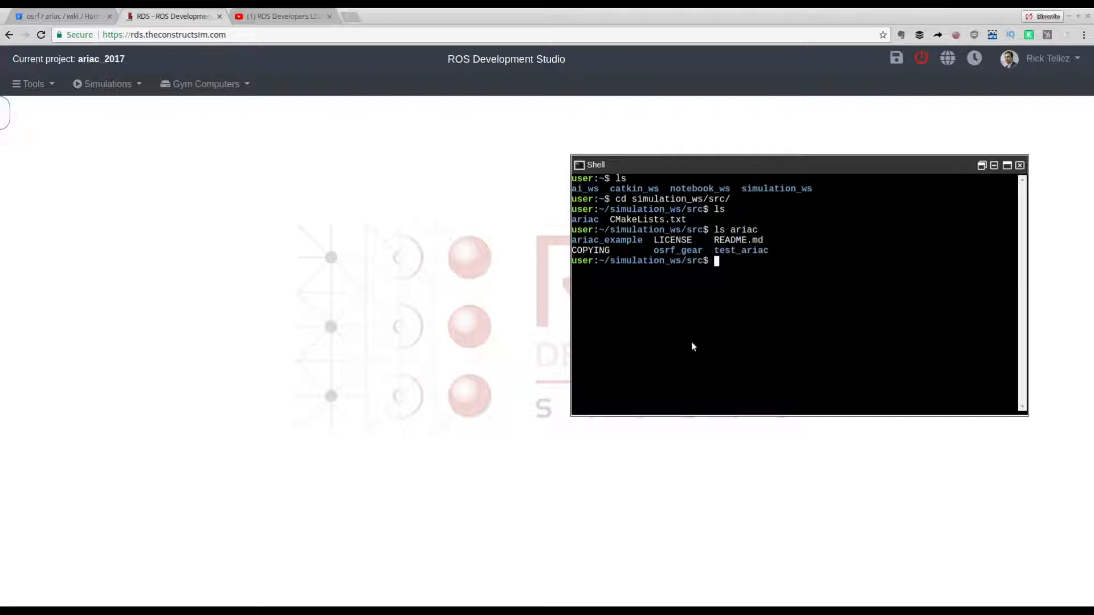
Source the simulation workspace and launch gear.py in development mode with sample.yaml
{"action": "type", "text": "source ~/simulation_ws/install/setup.bash"}
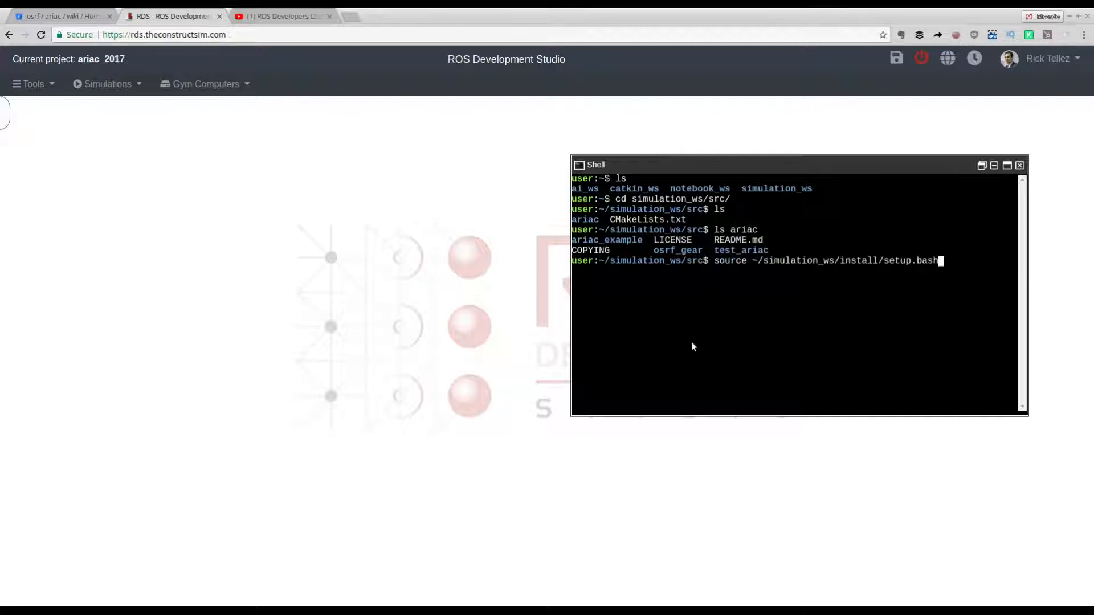
{"action": "mouse_move", "coordinate": [907, 265]}
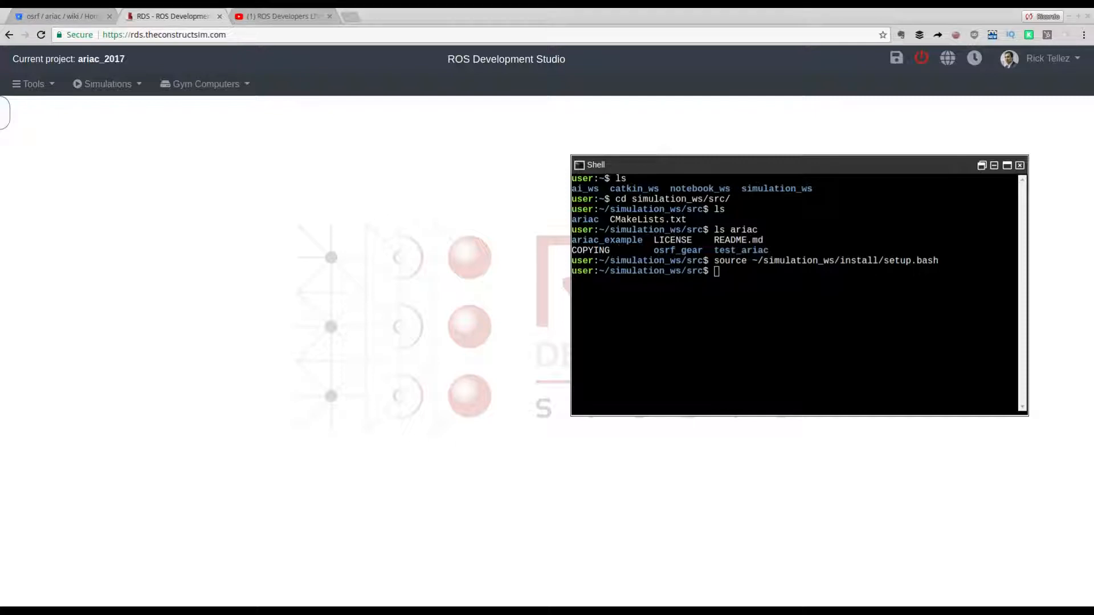
{"action": "mouse_move", "coordinate": [637, 343]}
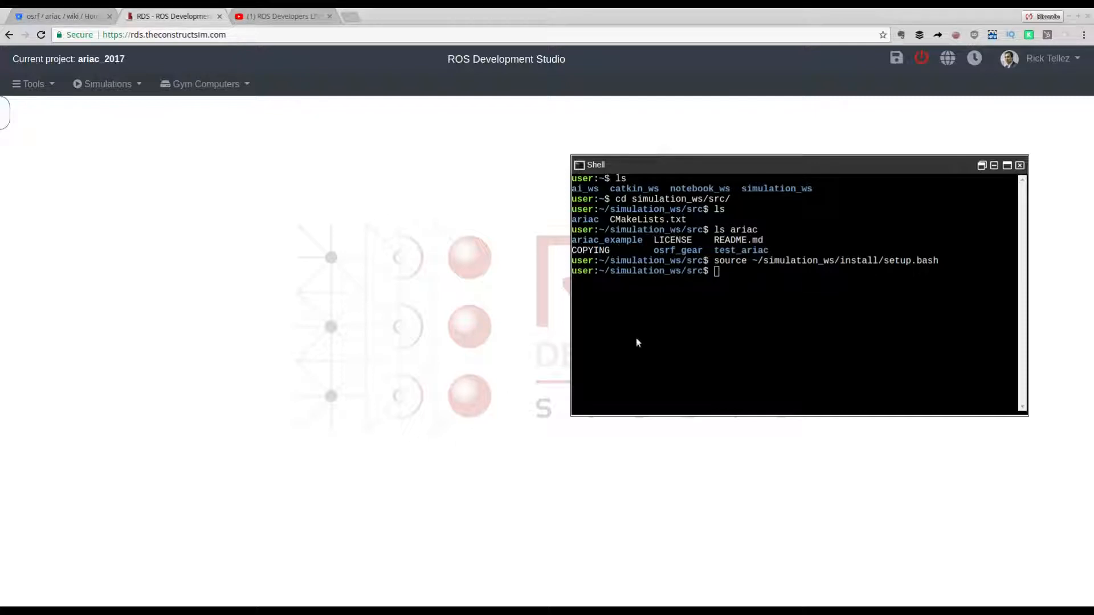
{"action": "type", "text": "rosrun osrf_gear gear.py --development-mode -f /home/user/simulation_ws/install/share/osrf_gear/config/sample.yaml"}
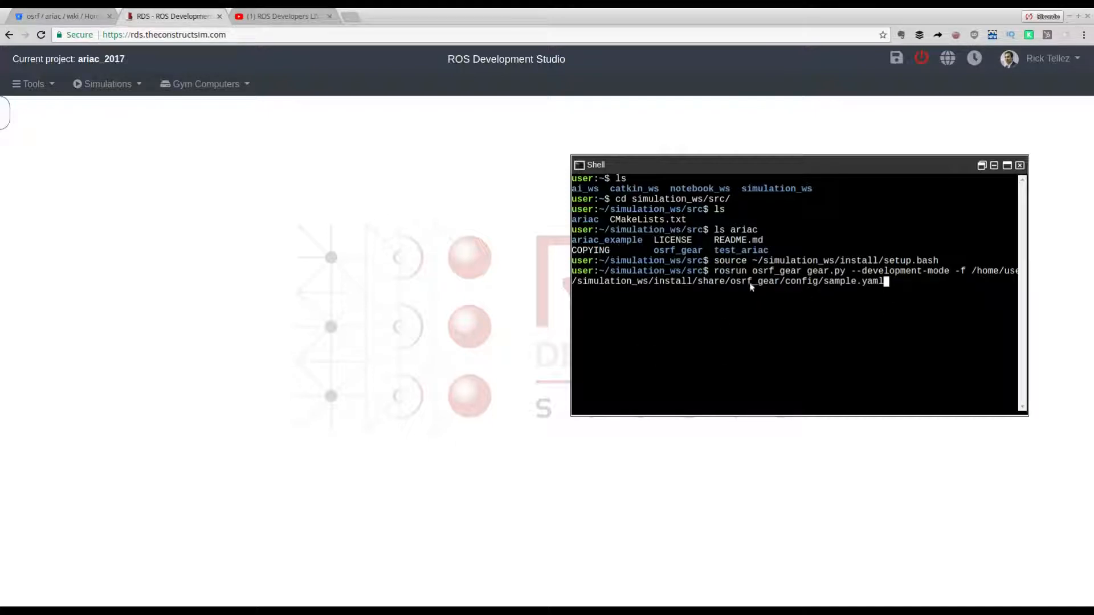
{"action": "mouse_move", "coordinate": [766, 315]}
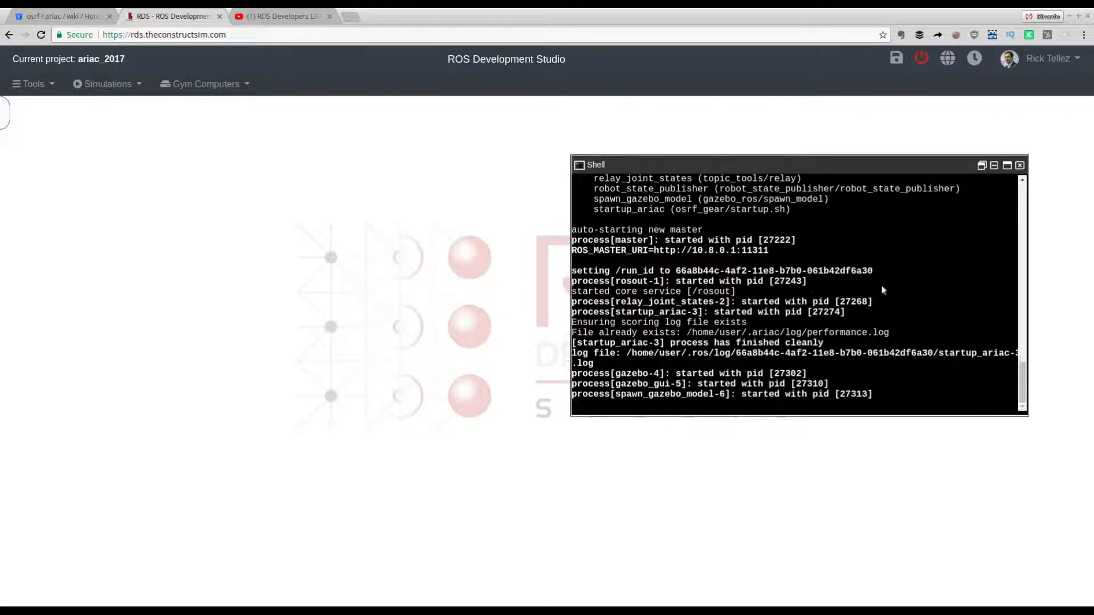
{"action": "scroll", "scroll_direction": "down", "scroll_amount": 3}
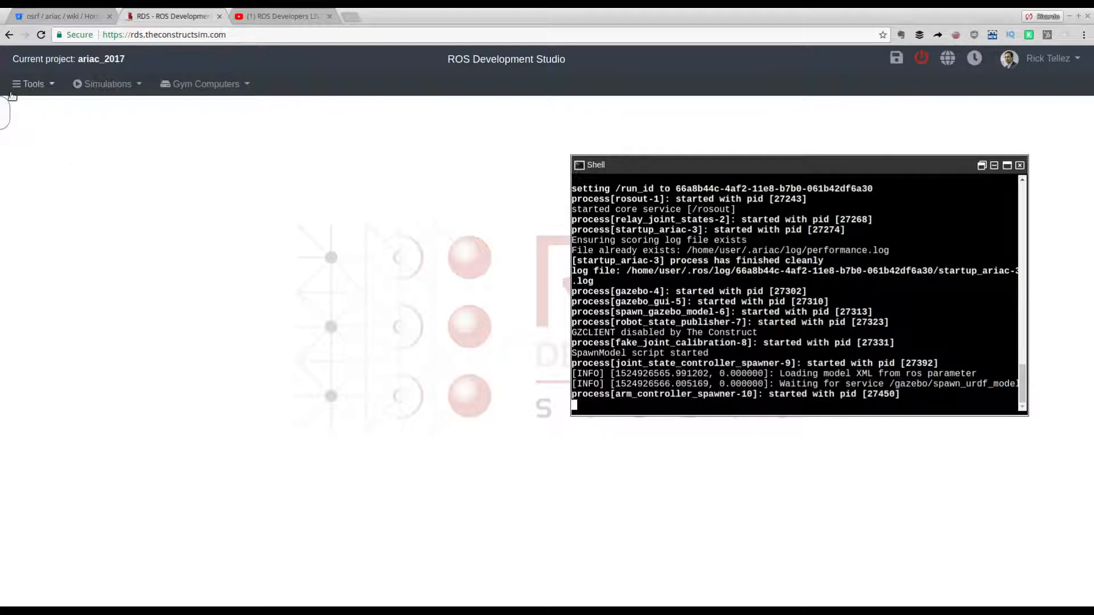
{"action": "left_click", "coordinate": [33, 84]}
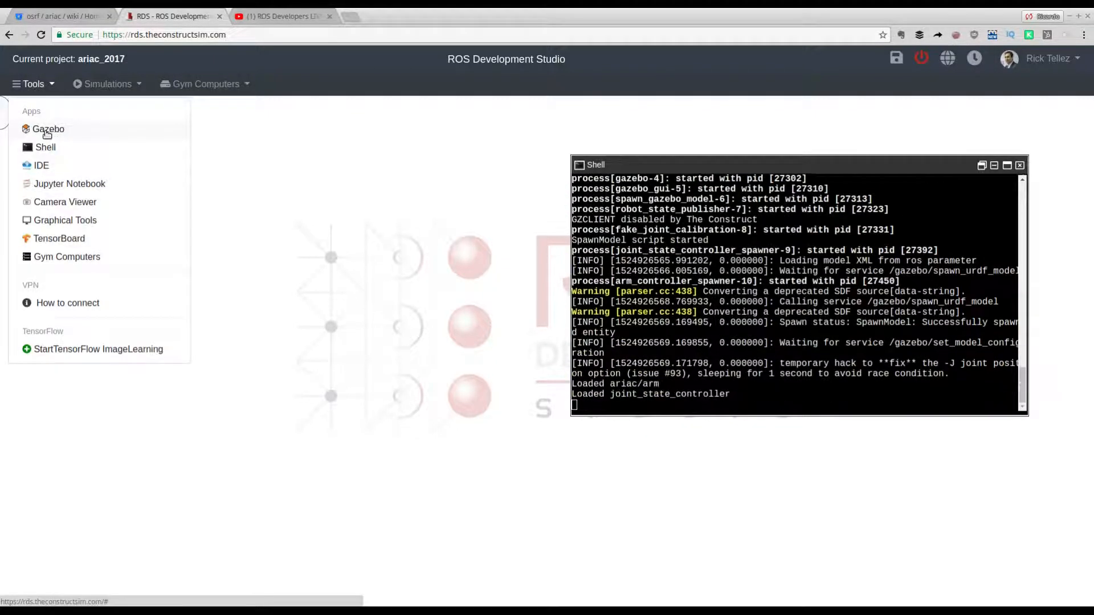
Open Gazebo and orbit around the factory workcell, robot arm, parts bins and conveyor
{"action": "left_click", "coordinate": [48, 128]}
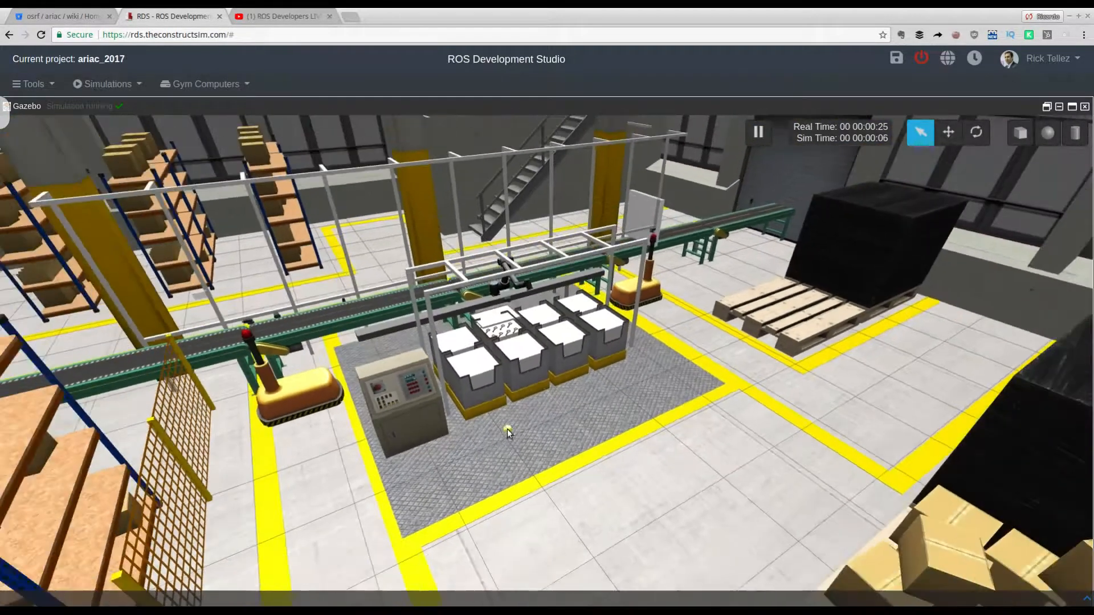
{"action": "left_click_drag", "start_coordinate": [508, 432], "coordinate": [645, 455]}
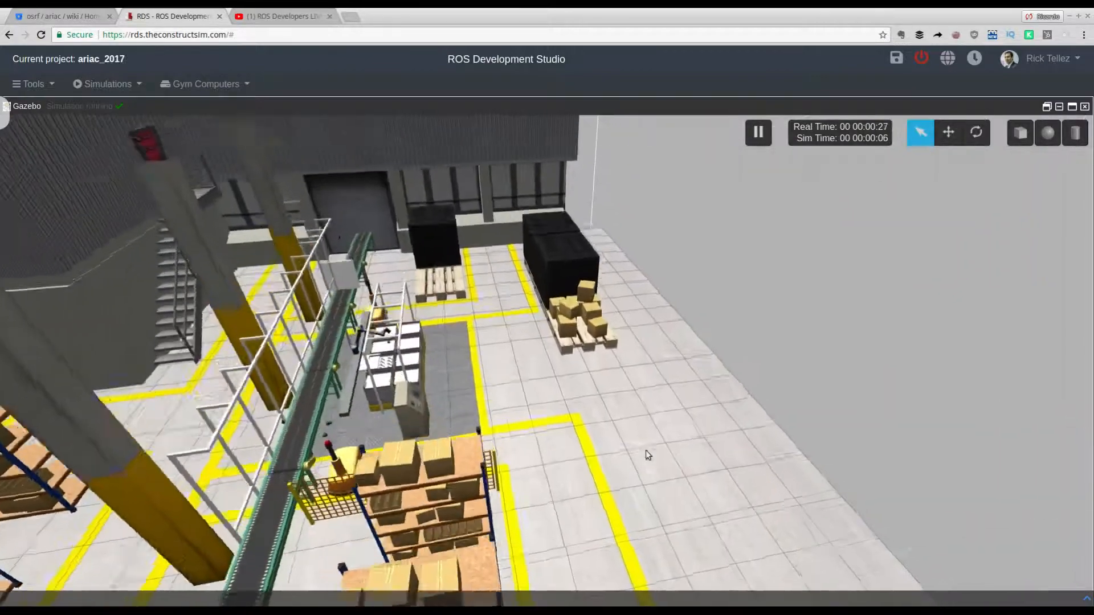
{"action": "left_click_drag", "start_coordinate": [647, 454], "coordinate": [279, 463]}
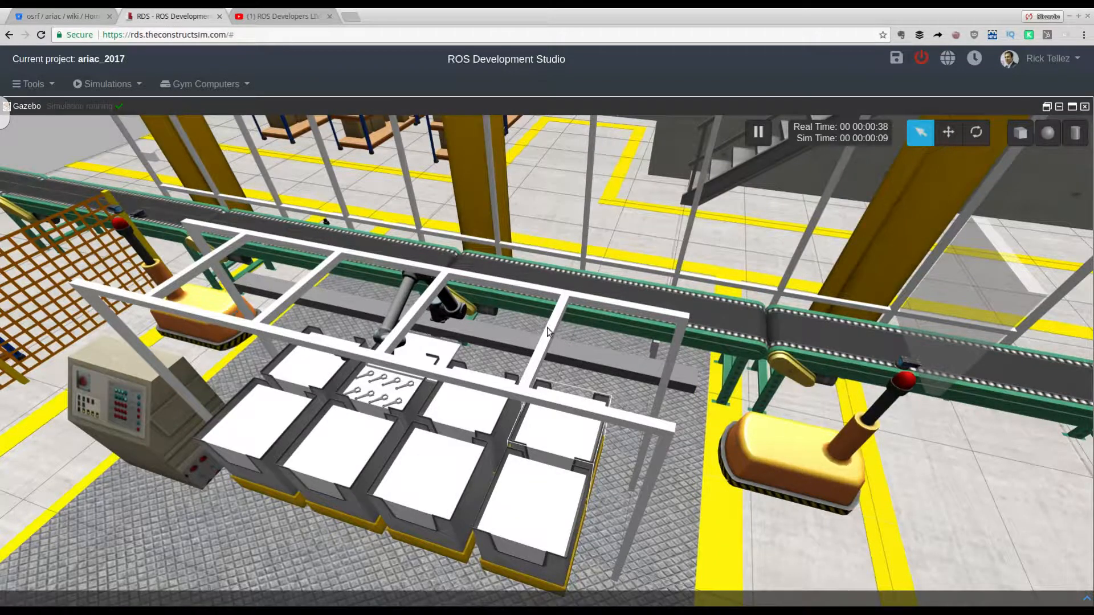
{"action": "left_click_drag", "start_coordinate": [548, 332], "coordinate": [416, 326]}
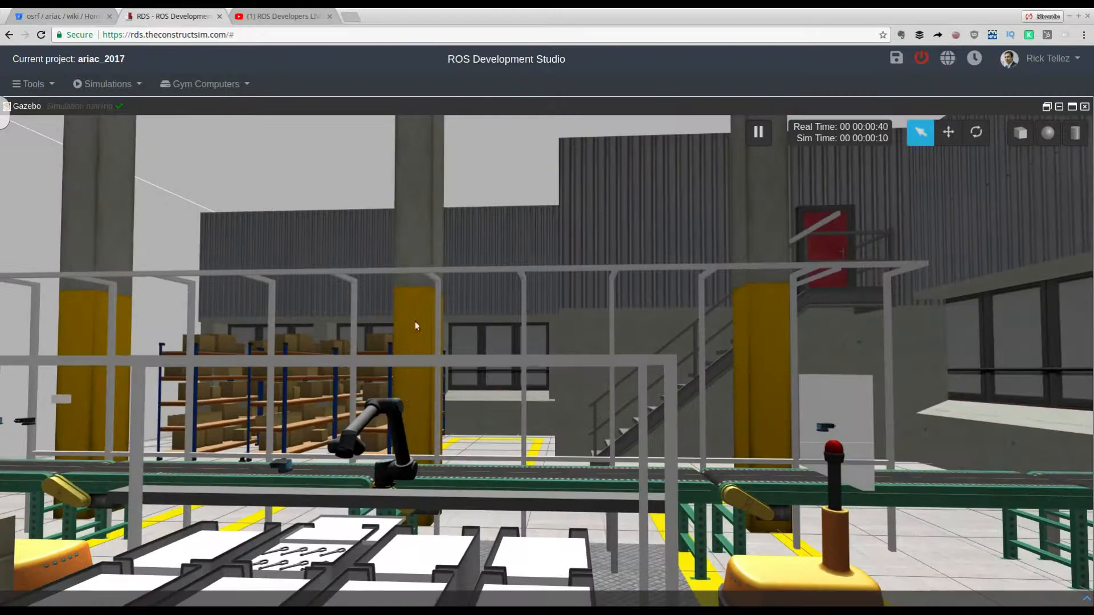
{"action": "left_click_drag", "start_coordinate": [416, 325], "coordinate": [363, 504]}
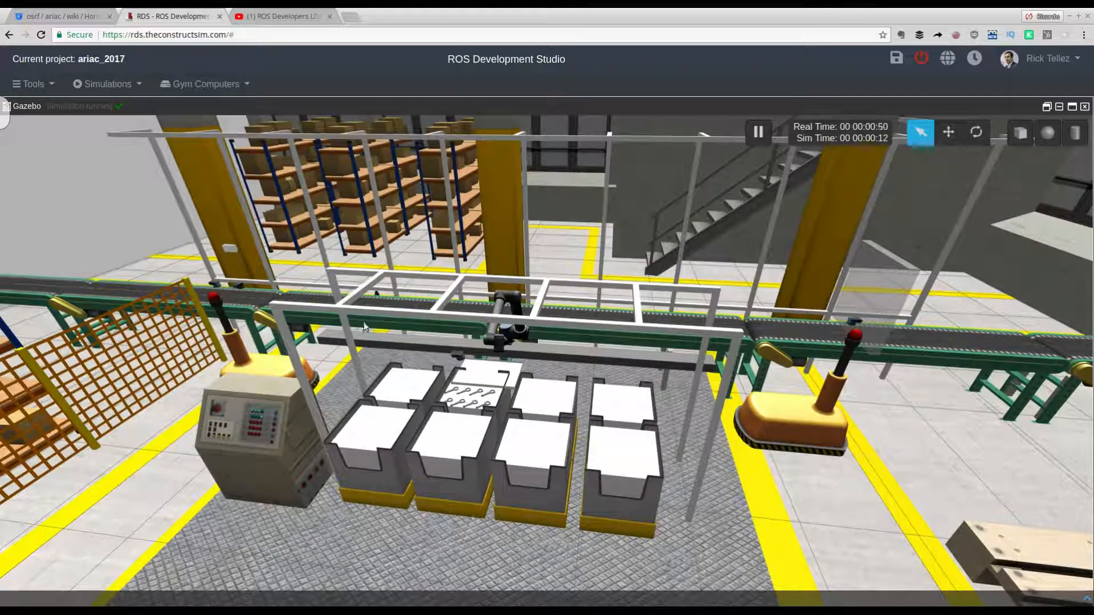
{"action": "mouse_move", "coordinate": [277, 17]}
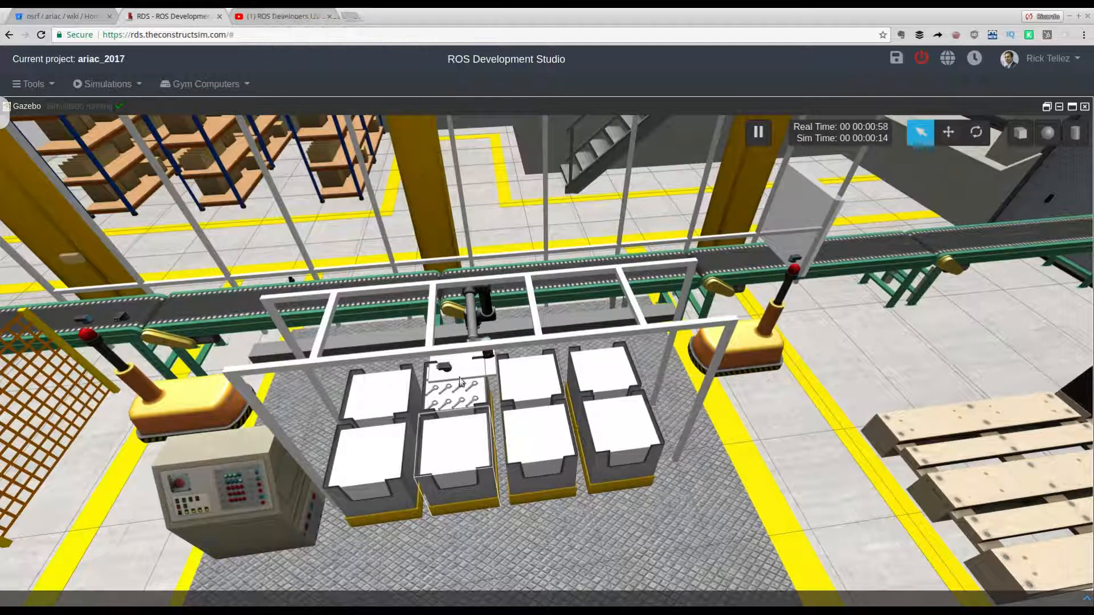
{"action": "mouse_move", "coordinate": [169, 405]}
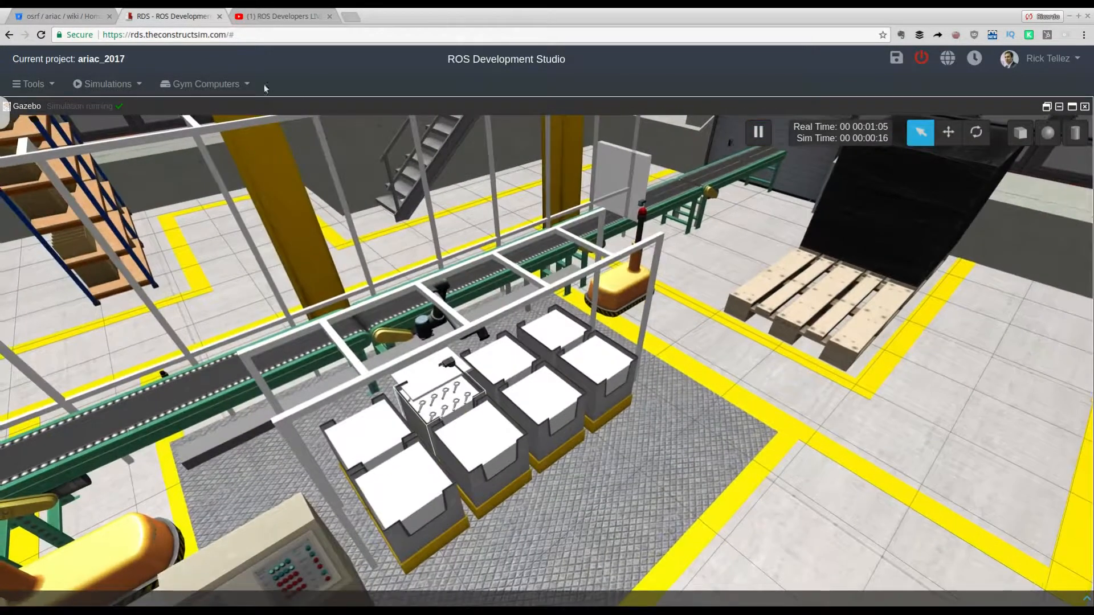
{"action": "left_click", "coordinate": [290, 16]}
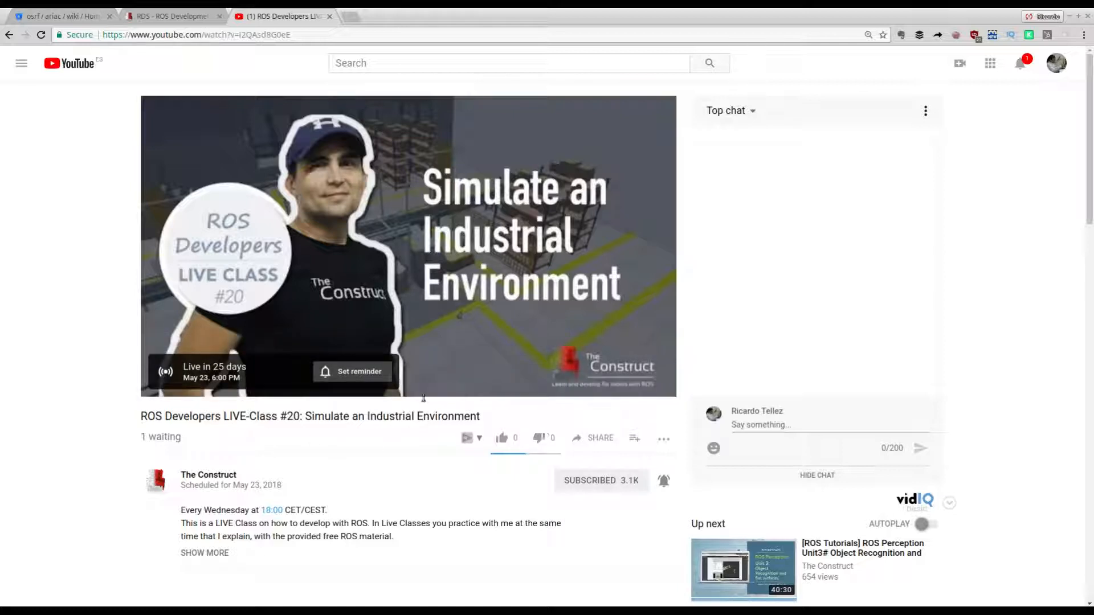
{"action": "mouse_move", "coordinate": [394, 209]}
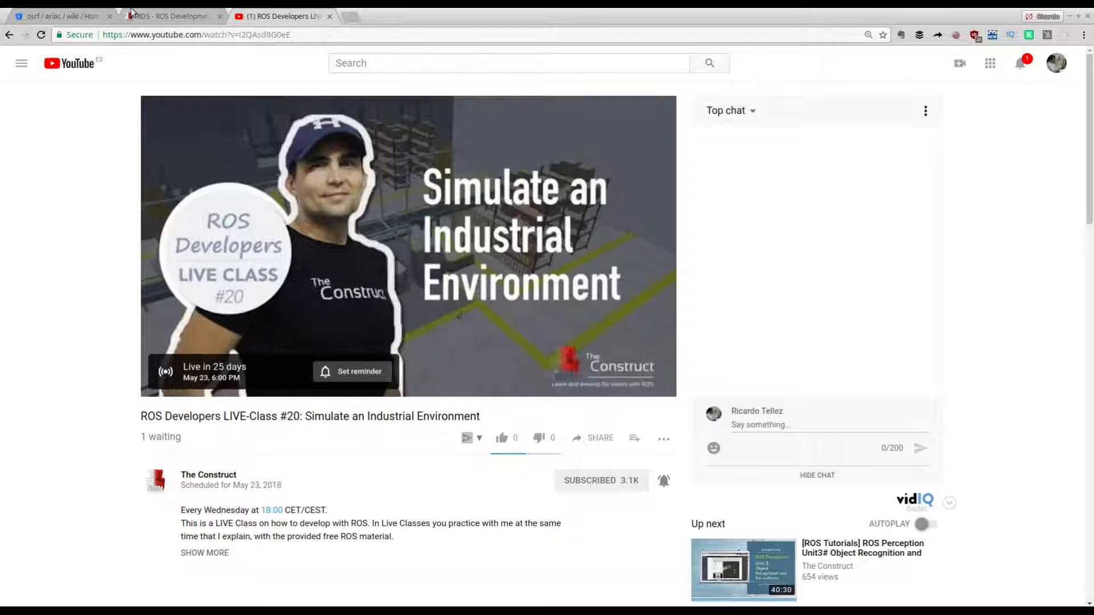
Return from the YouTube live class page to the ROS Development Studio tab
{"action": "left_click", "coordinate": [171, 16]}
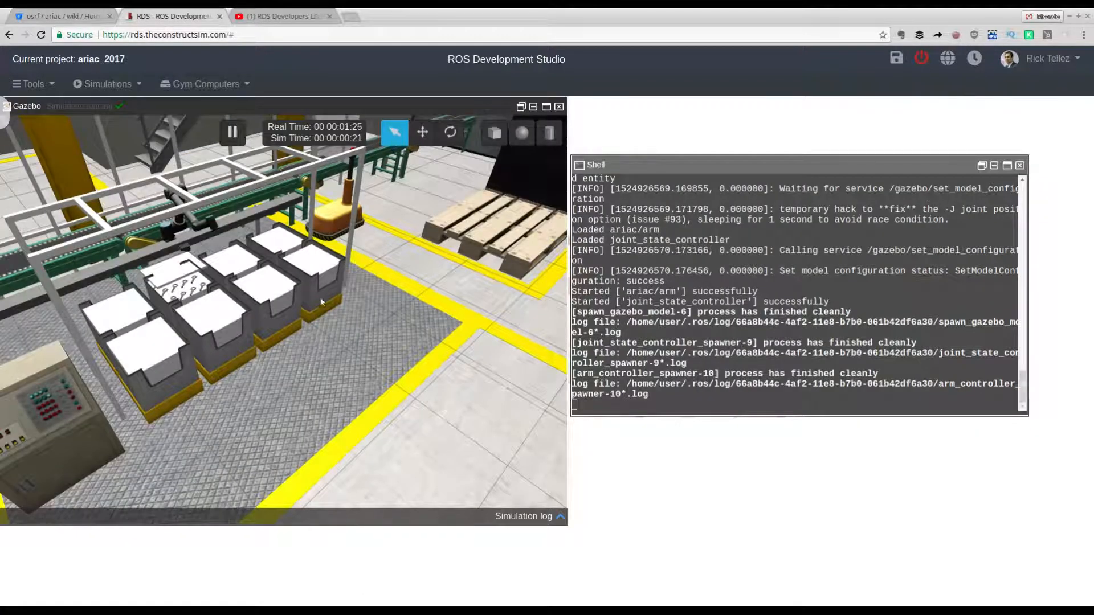
Run ./demo.sh from catkin_ws in a new Shell and maximize the Gazebo view
{"action": "left_click", "coordinate": [32, 84]}
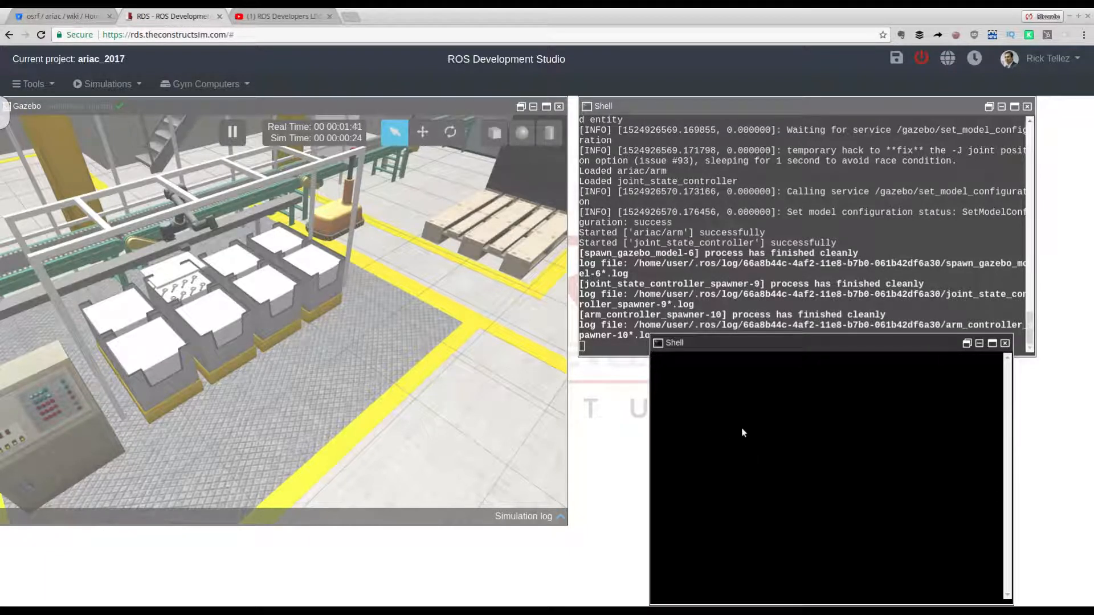
{"action": "type", "text": "cd"}
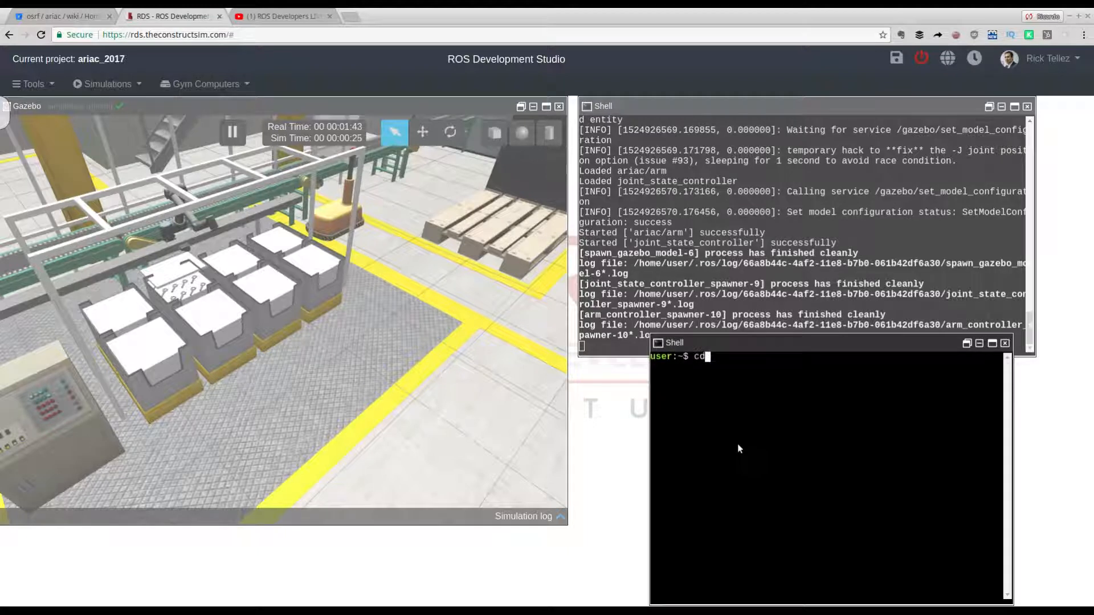
{"action": "type", "text": "catkin_ws/src/"}
{"action": "type", "text": "ls"}
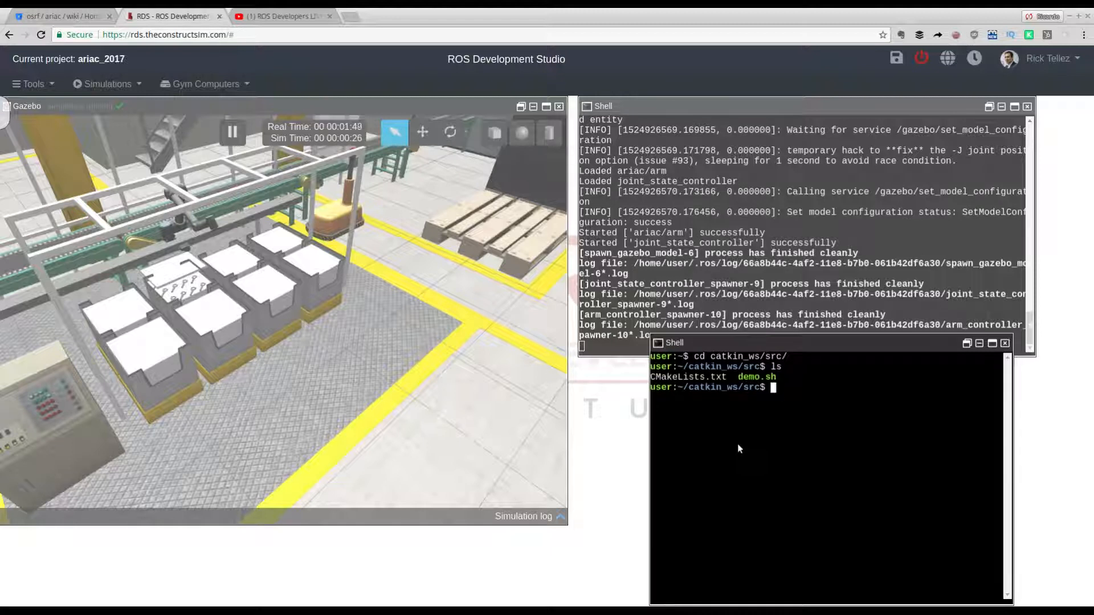
{"action": "type", "text": "./demo.sh"}
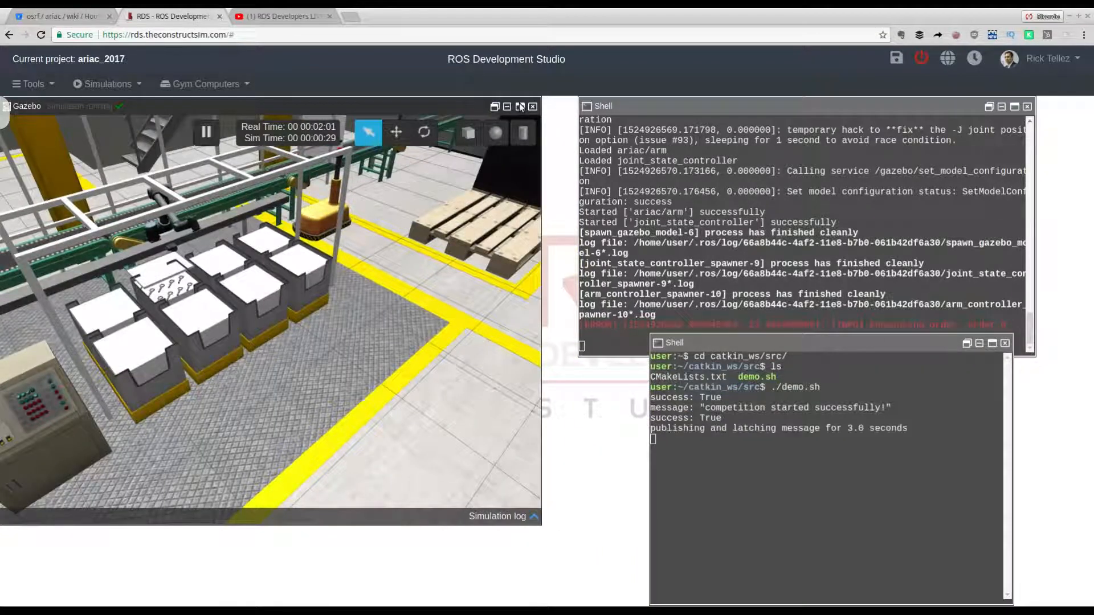
{"action": "left_click", "coordinate": [520, 107]}
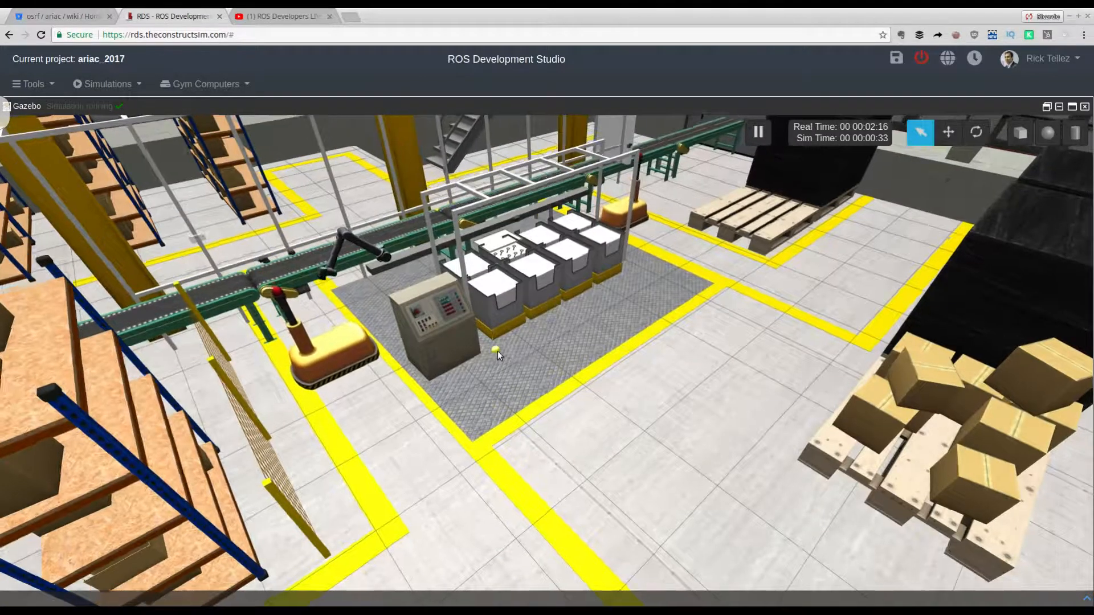
Zoom and tilt the Gazebo view onto the robot arm, parts bins and conveyor
{"action": "left_click_drag", "start_coordinate": [499, 356], "coordinate": [407, 343]}
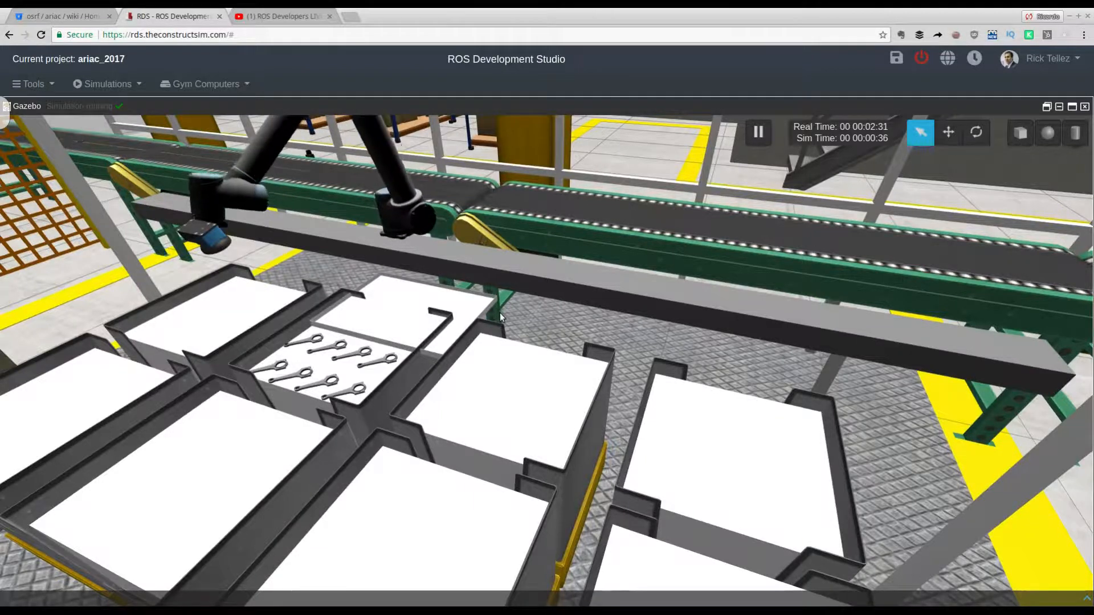
{"action": "left_click_drag", "start_coordinate": [499, 317], "coordinate": [576, 136]}
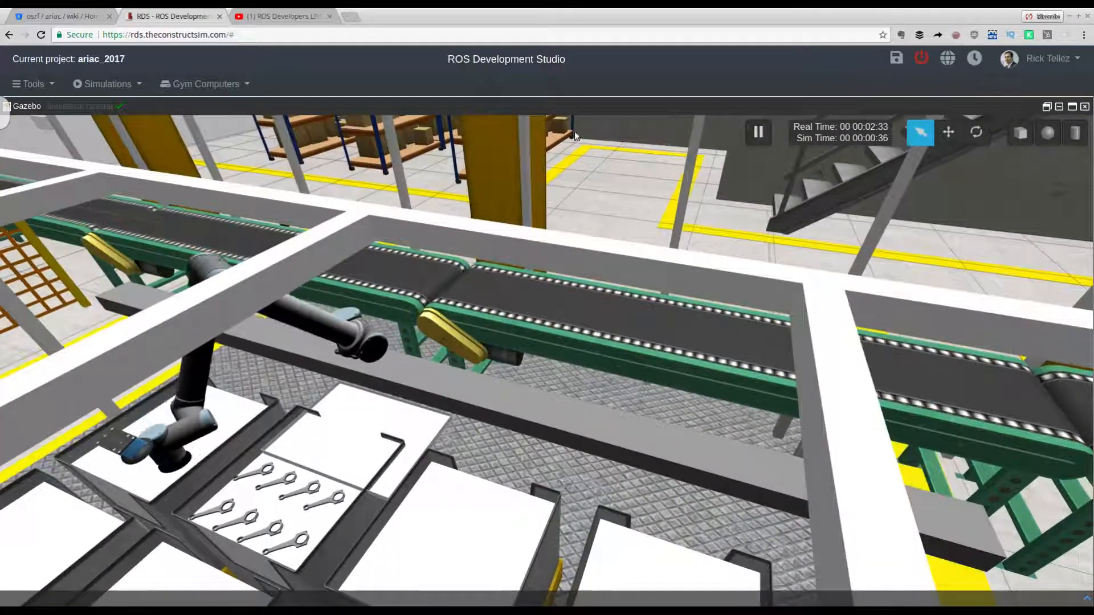
Pause the simulation, move a small part out of its bin, and look along the conveyor
{"action": "left_click", "coordinate": [757, 132]}
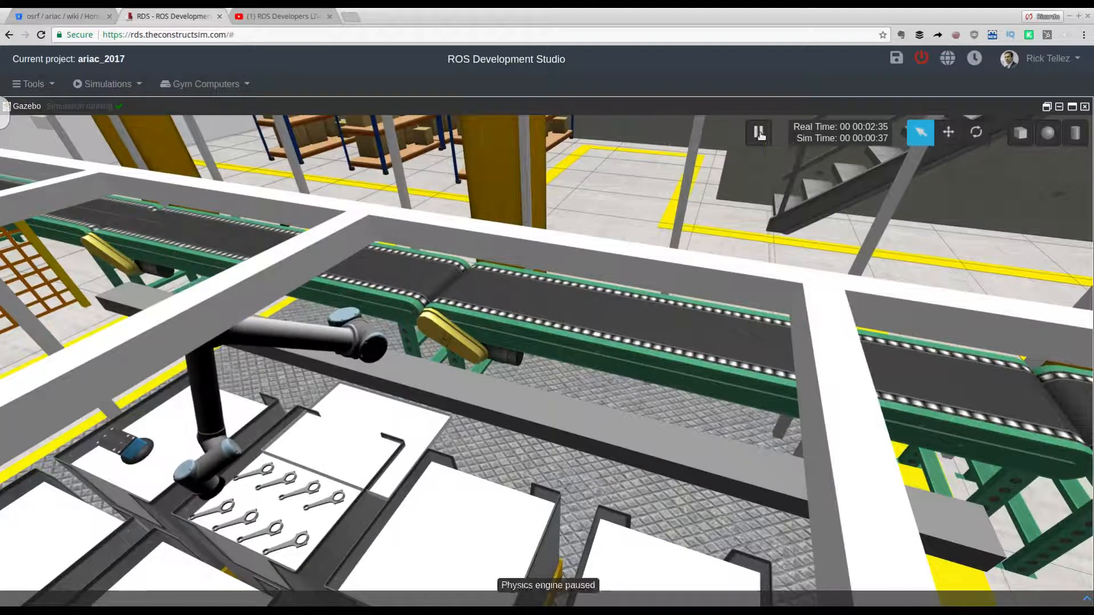
{"action": "left_click", "coordinate": [757, 132]}
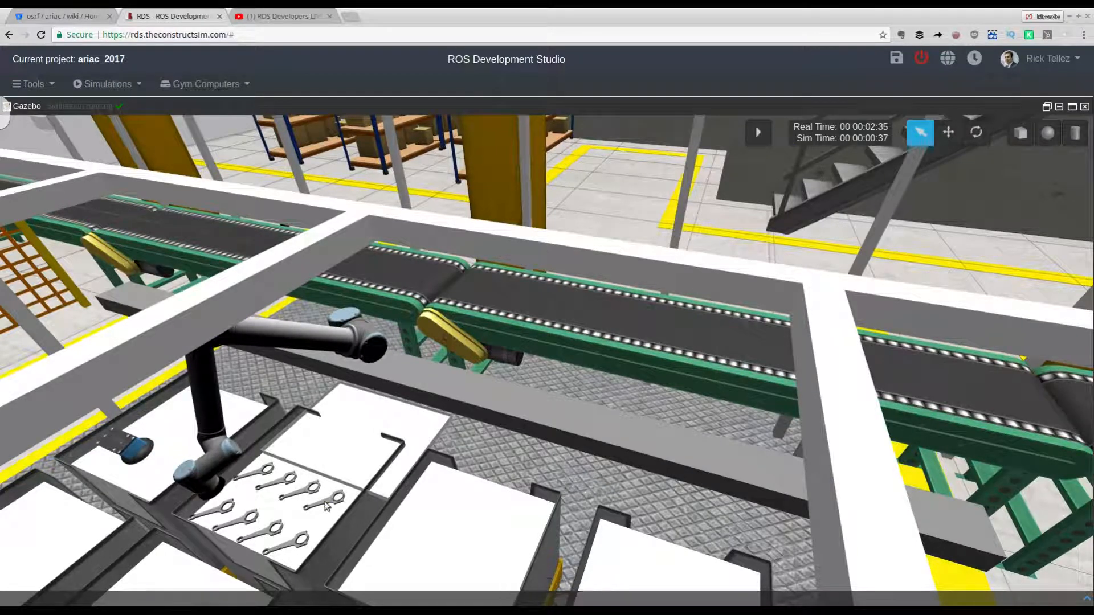
{"action": "left_click", "coordinate": [947, 132]}
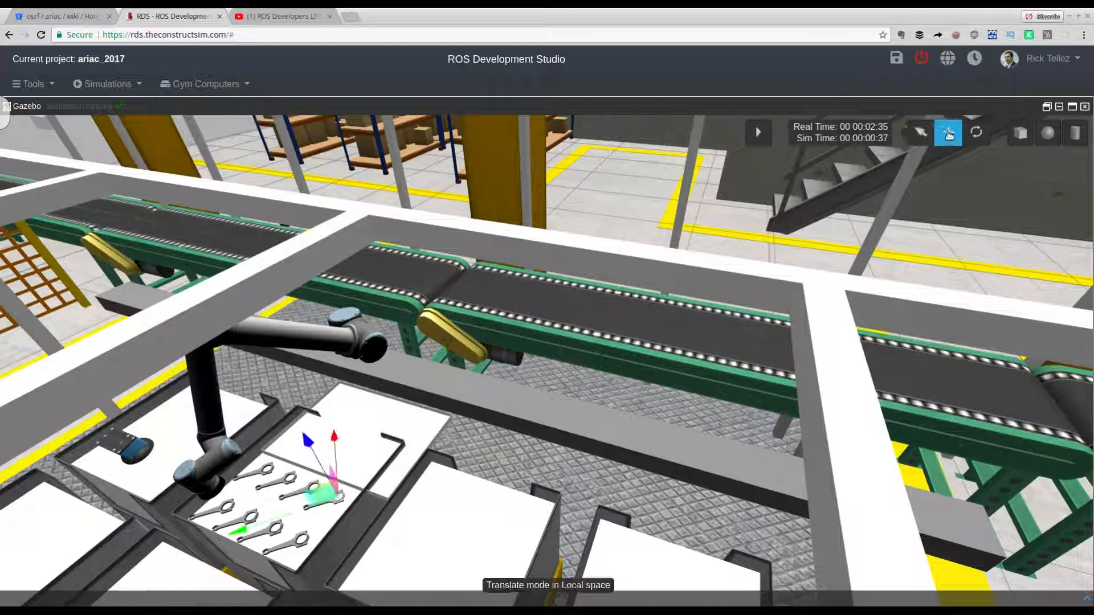
{"action": "left_click", "coordinate": [947, 133]}
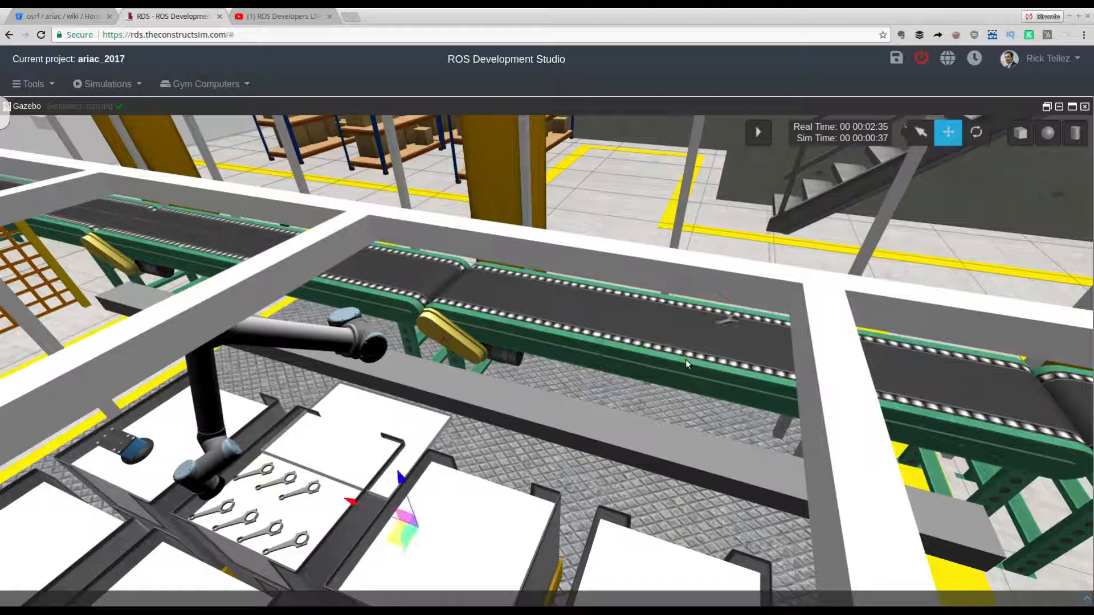
{"action": "left_click_drag", "start_coordinate": [687, 364], "coordinate": [789, 397]}
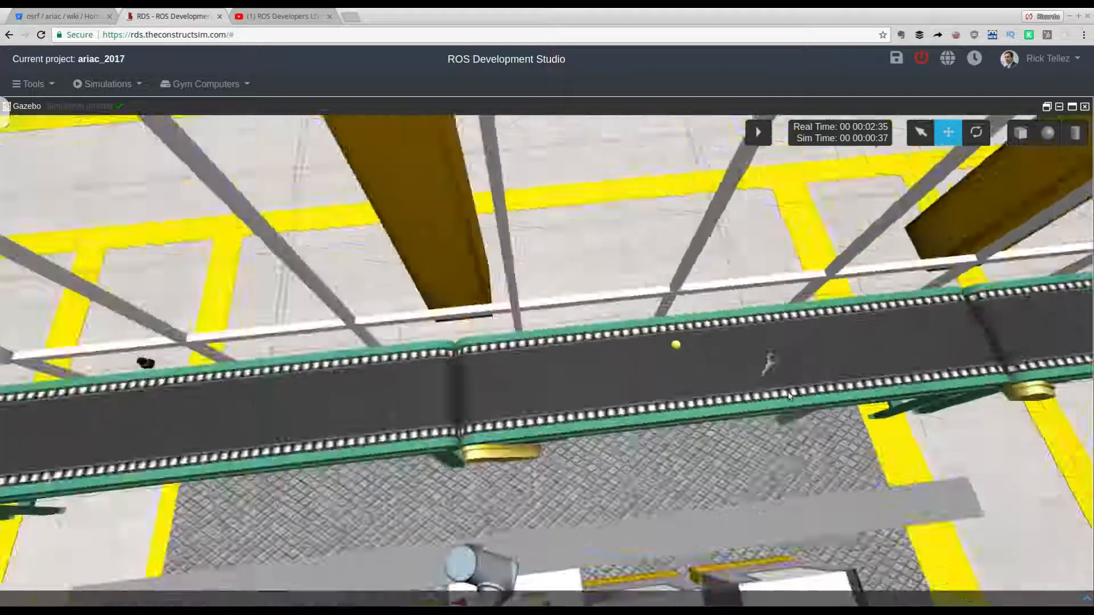
{"action": "left_click_drag", "start_coordinate": [788, 397], "coordinate": [961, 318]}
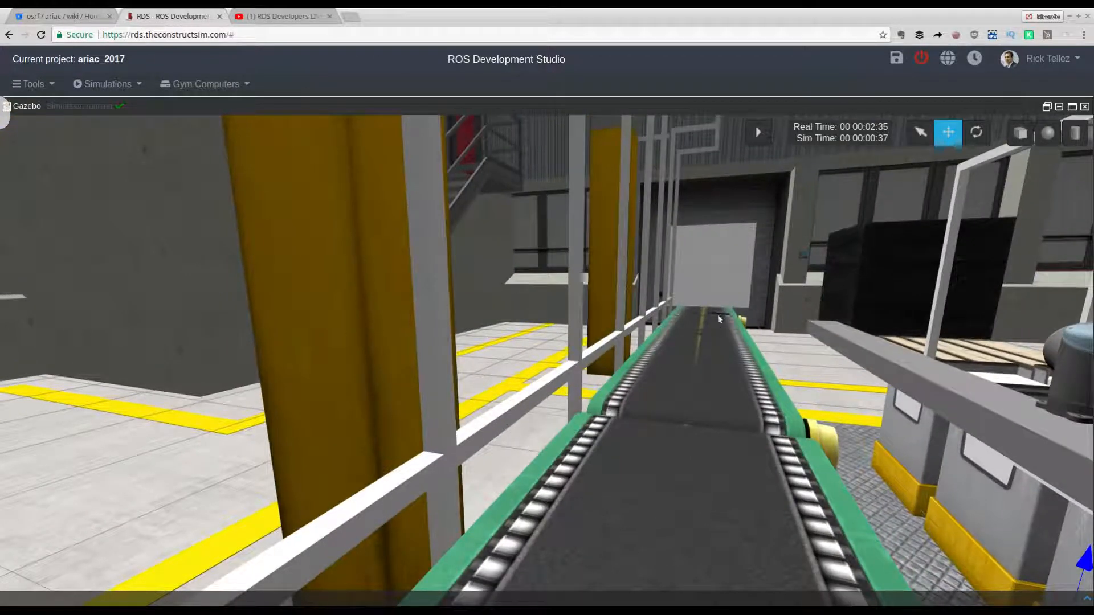
{"action": "mouse_move", "coordinate": [756, 132]}
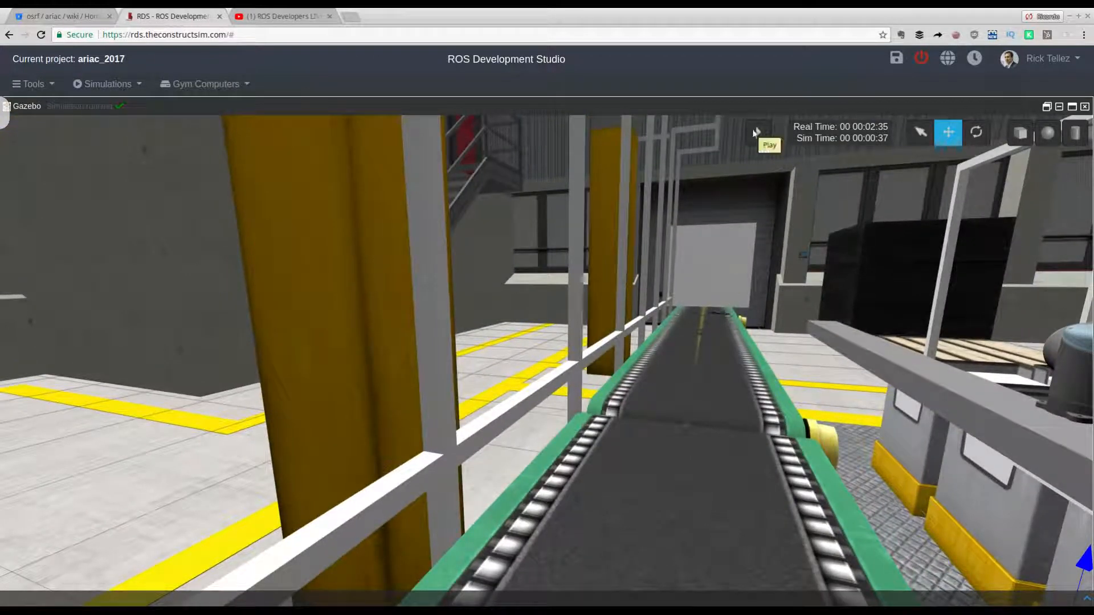
Resume the simulation, follow parts down the conveyor, then pull back over the factory
{"action": "left_click", "coordinate": [755, 130]}
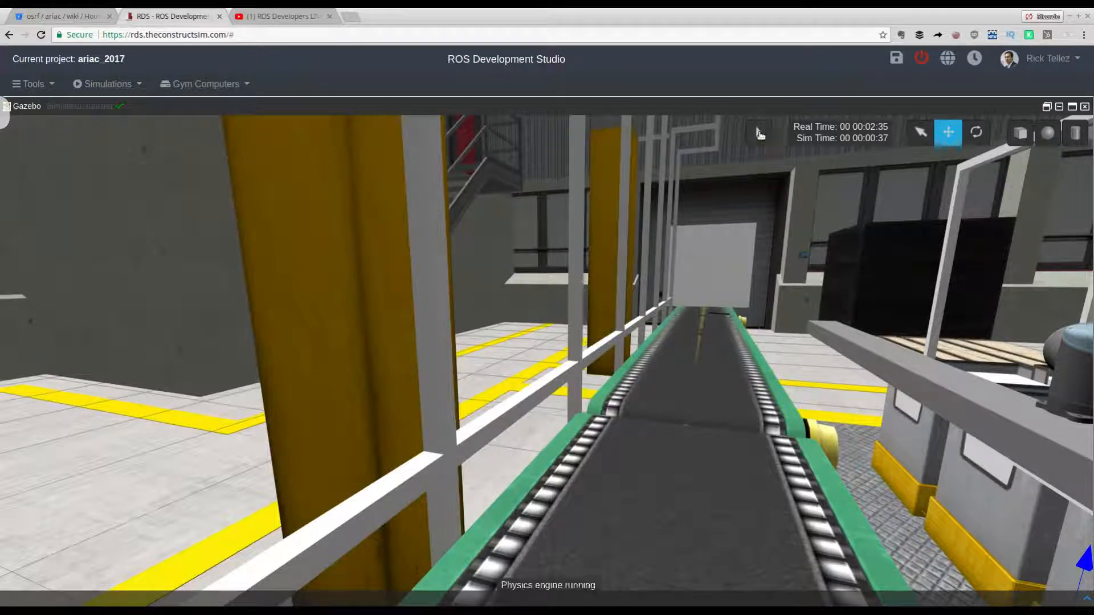
{"action": "left_click", "coordinate": [759, 132]}
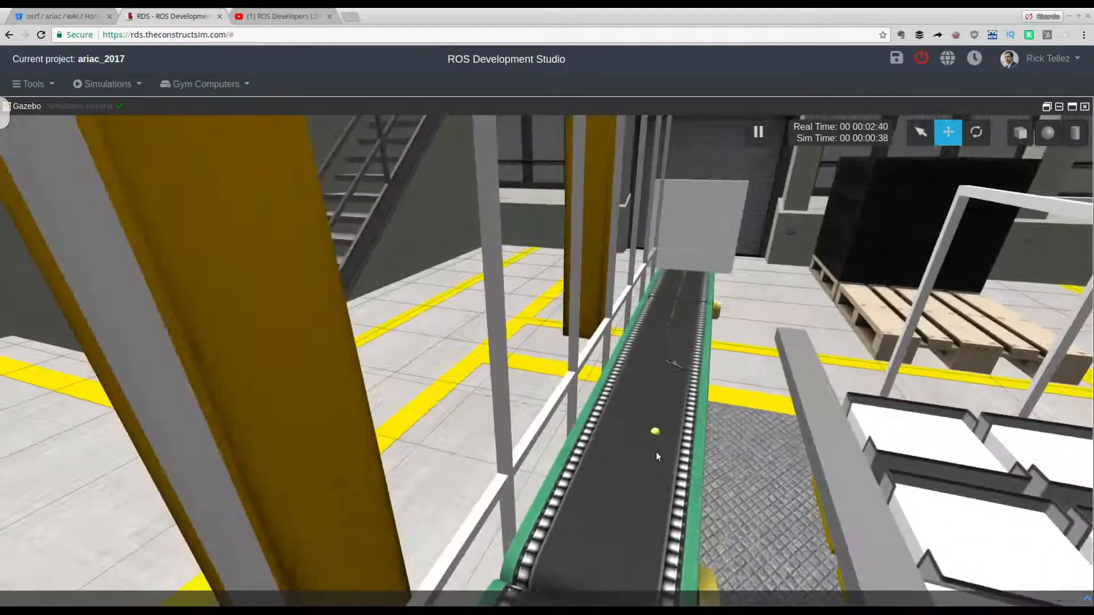
{"action": "left_click_drag", "start_coordinate": [656, 456], "coordinate": [664, 312]}
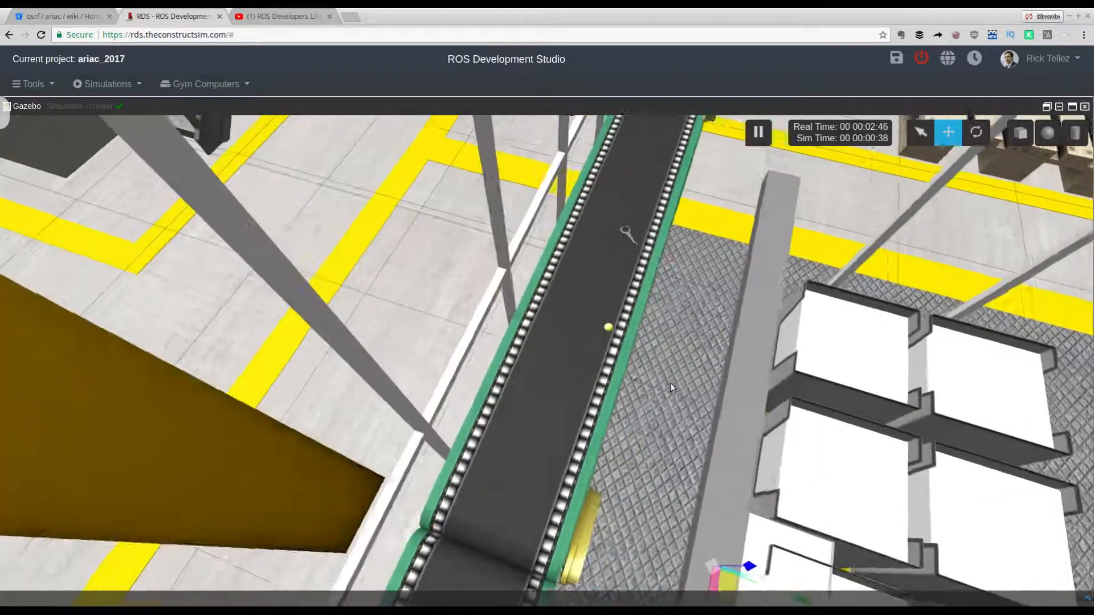
{"action": "left_click_drag", "start_coordinate": [671, 388], "coordinate": [544, 397]}
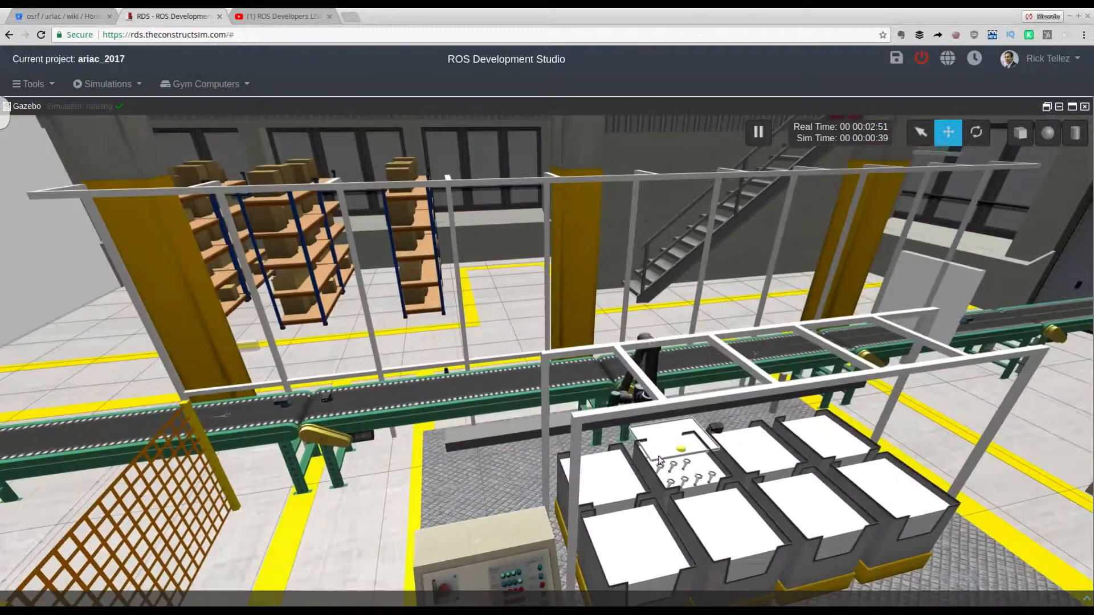
{"action": "left_click_drag", "start_coordinate": [659, 460], "coordinate": [641, 429]}
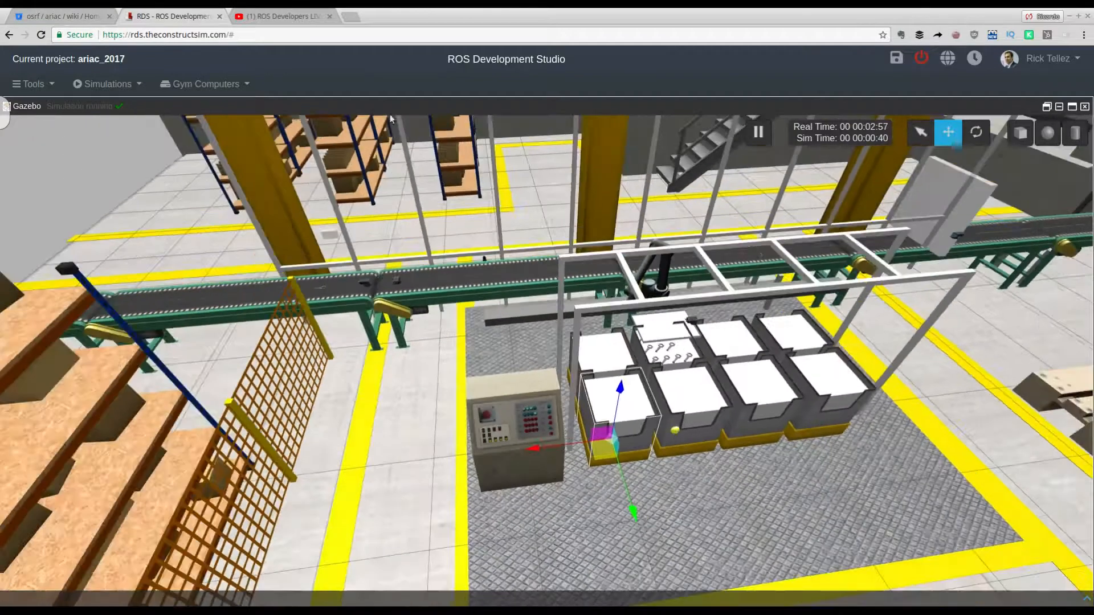
Glance at the LIVE-Class #20 industrial simulation page in YouTube, then return to ROS Development Studio
{"action": "left_click", "coordinate": [290, 16]}
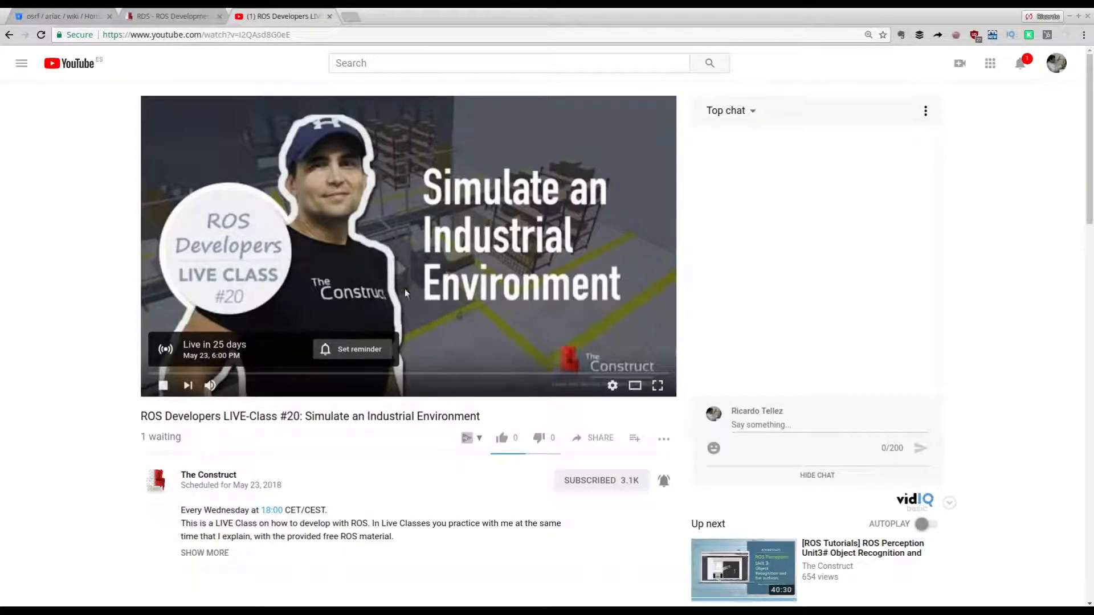
{"action": "mouse_move", "coordinate": [165, 21]}
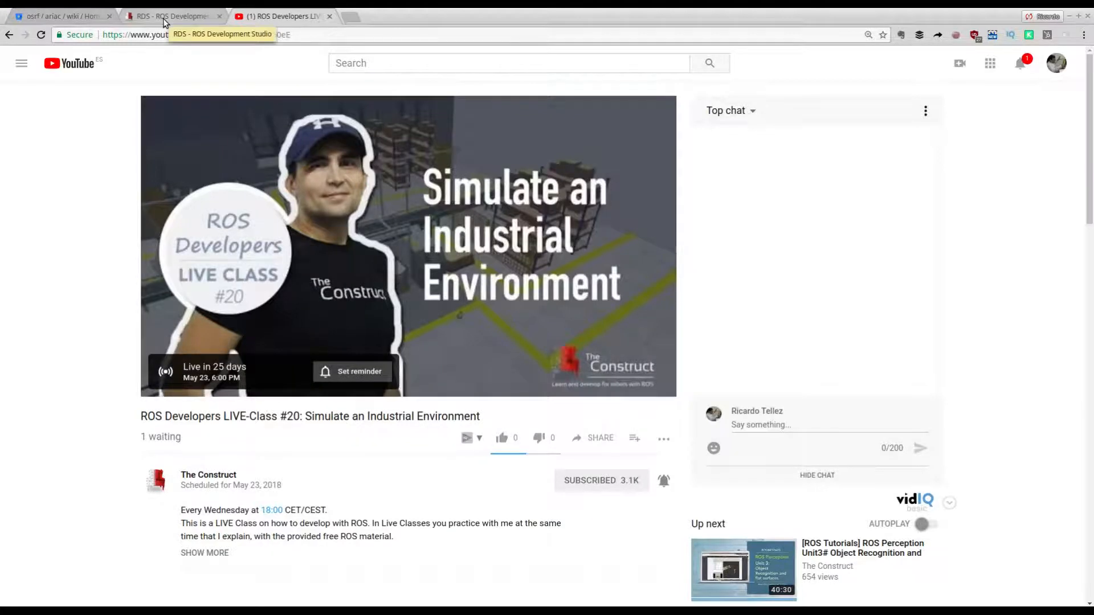
{"action": "left_click", "coordinate": [171, 15]}
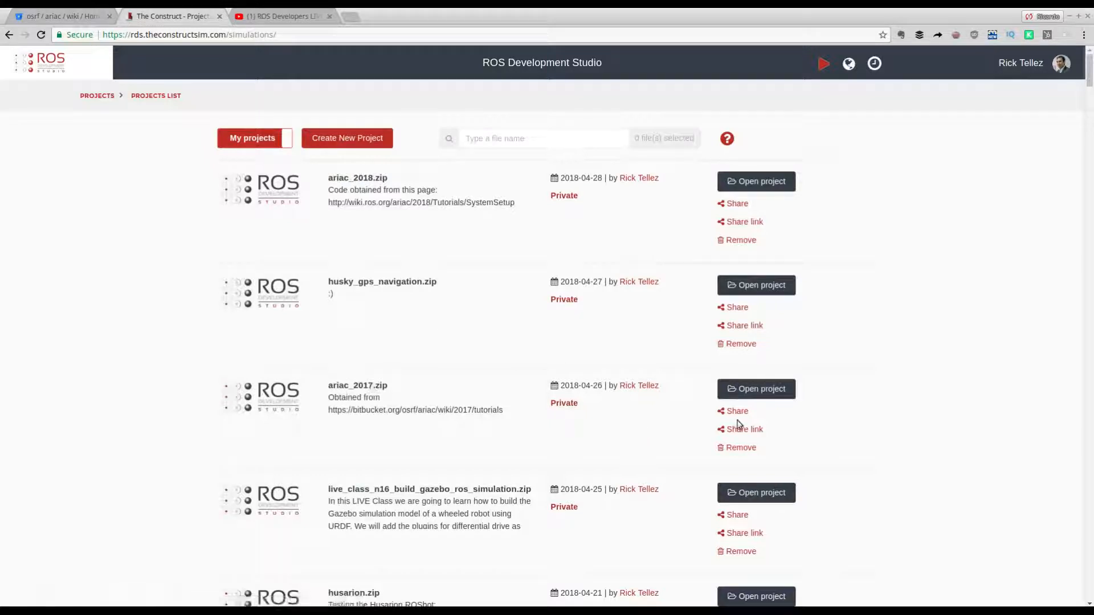
Generate a share link for the ariac_2017 project and close the link popup
{"action": "left_click", "coordinate": [744, 429]}
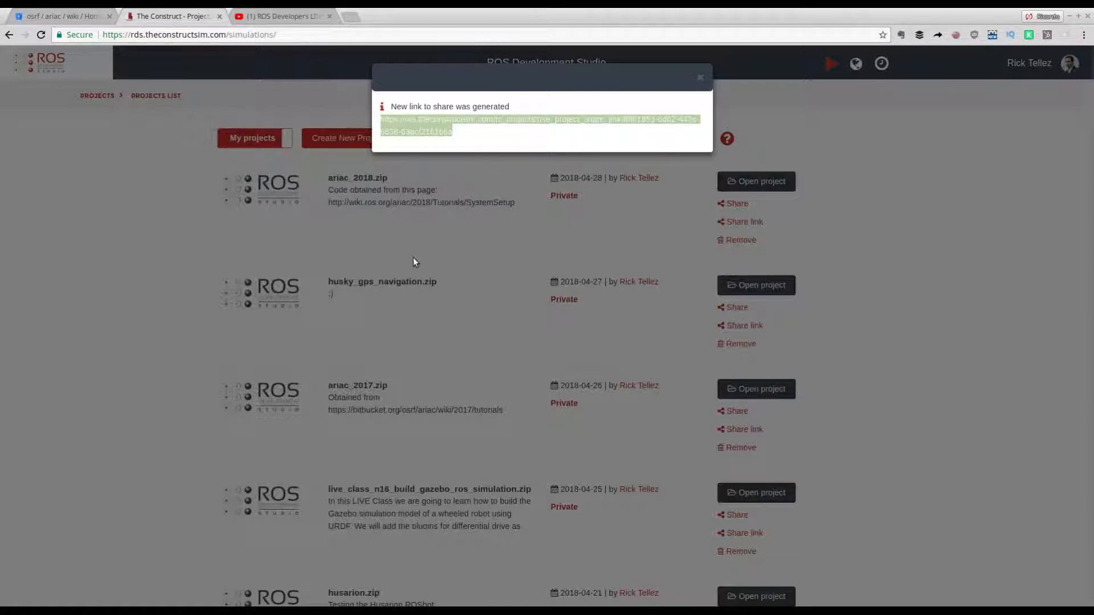
{"action": "mouse_move", "coordinate": [409, 352]}
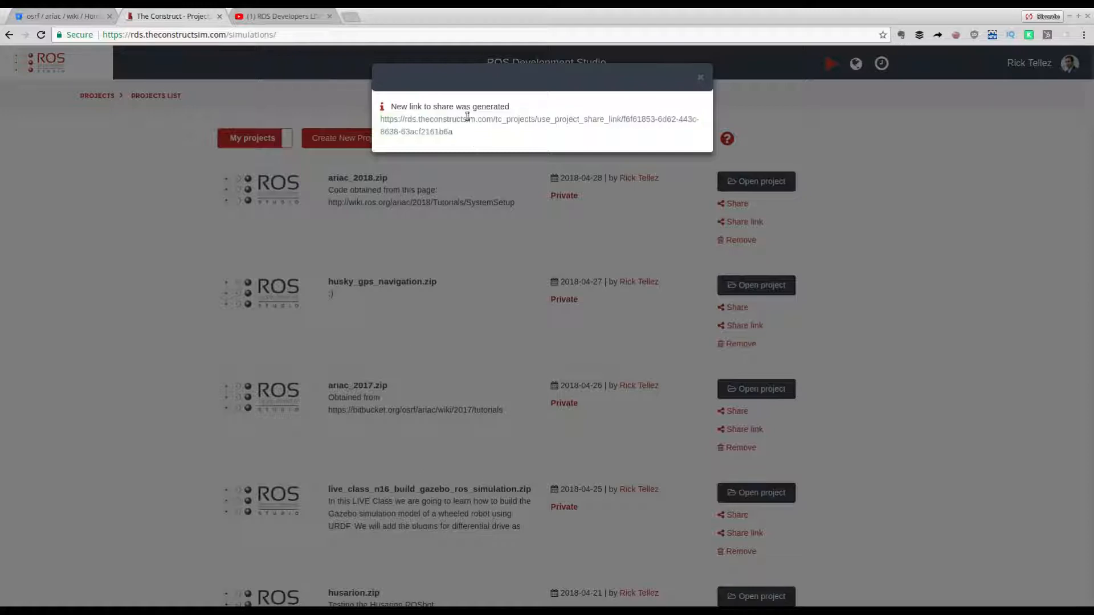
{"action": "left_click", "coordinate": [700, 76]}
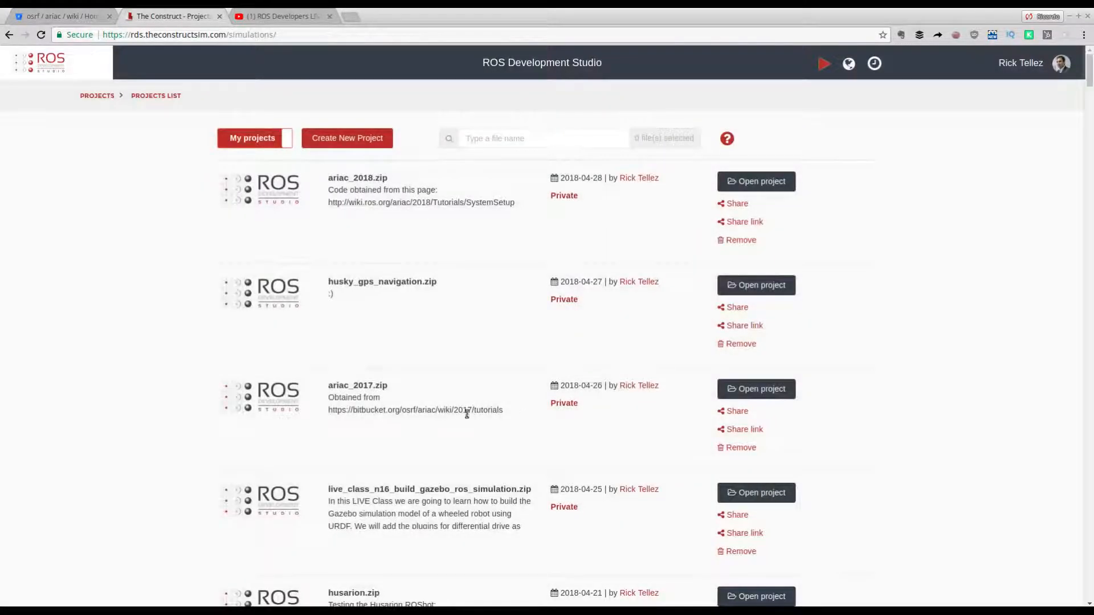
{"action": "mouse_move", "coordinate": [888, 427]}
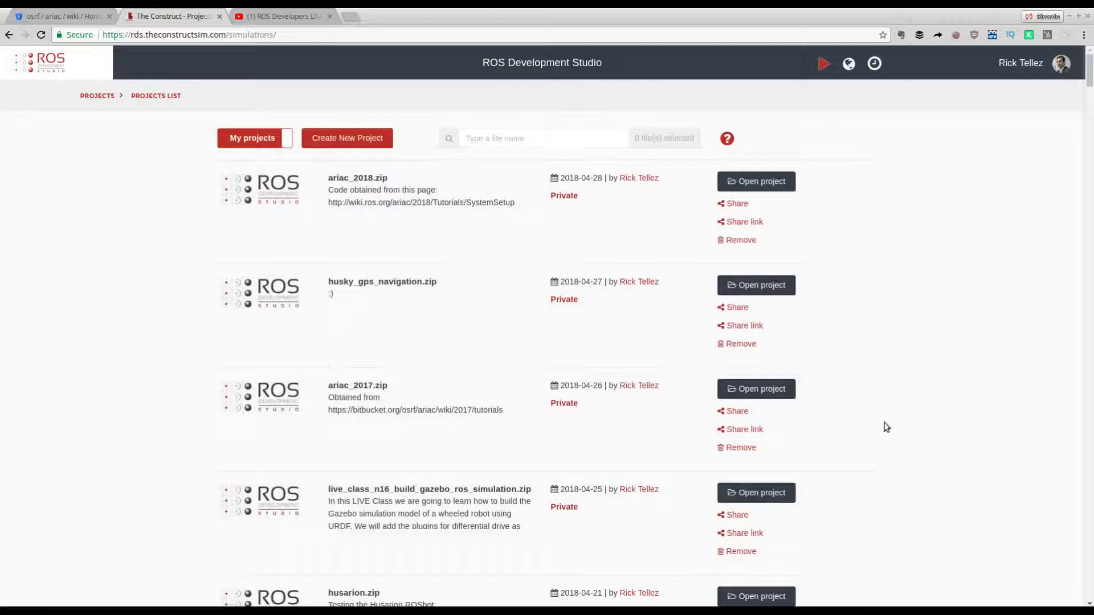
{"action": "mouse_move", "coordinate": [262, 17]}
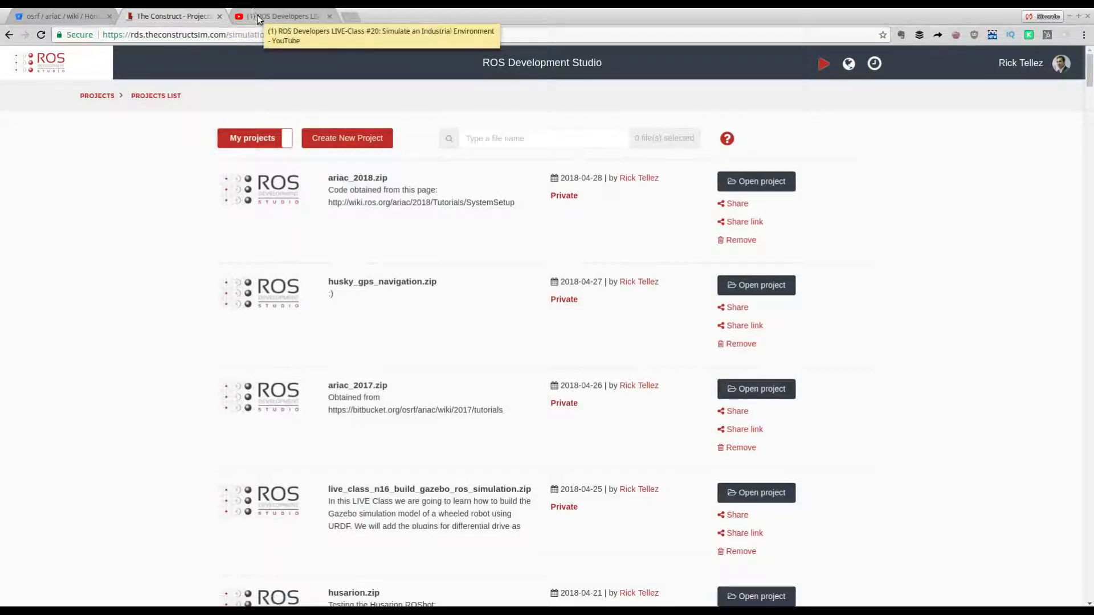
{"action": "mouse_move", "coordinate": [714, 424]}
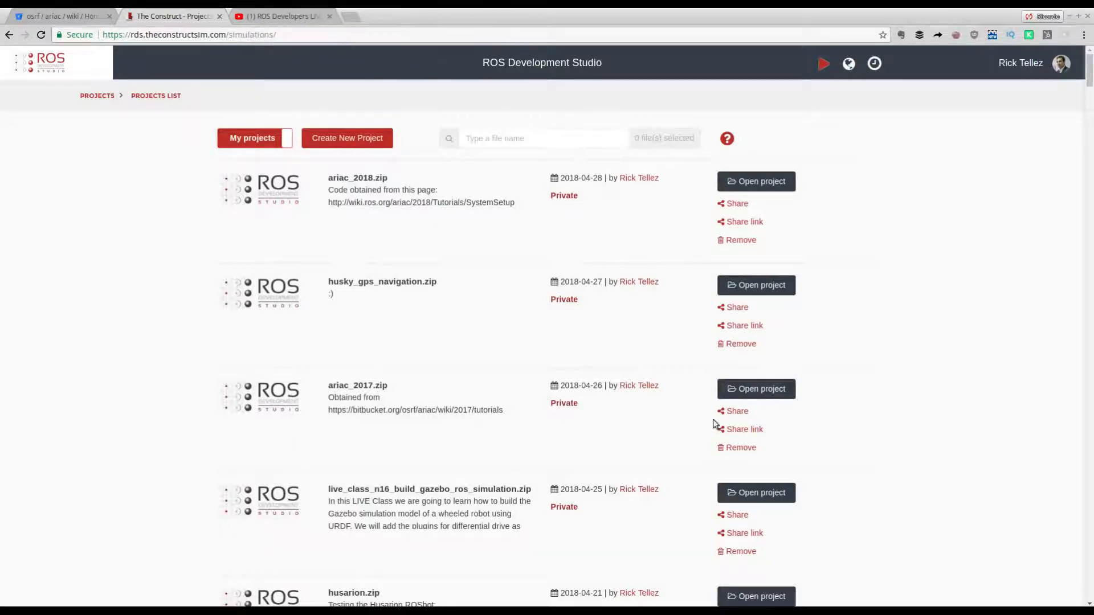
{"action": "mouse_move", "coordinate": [755, 465]}
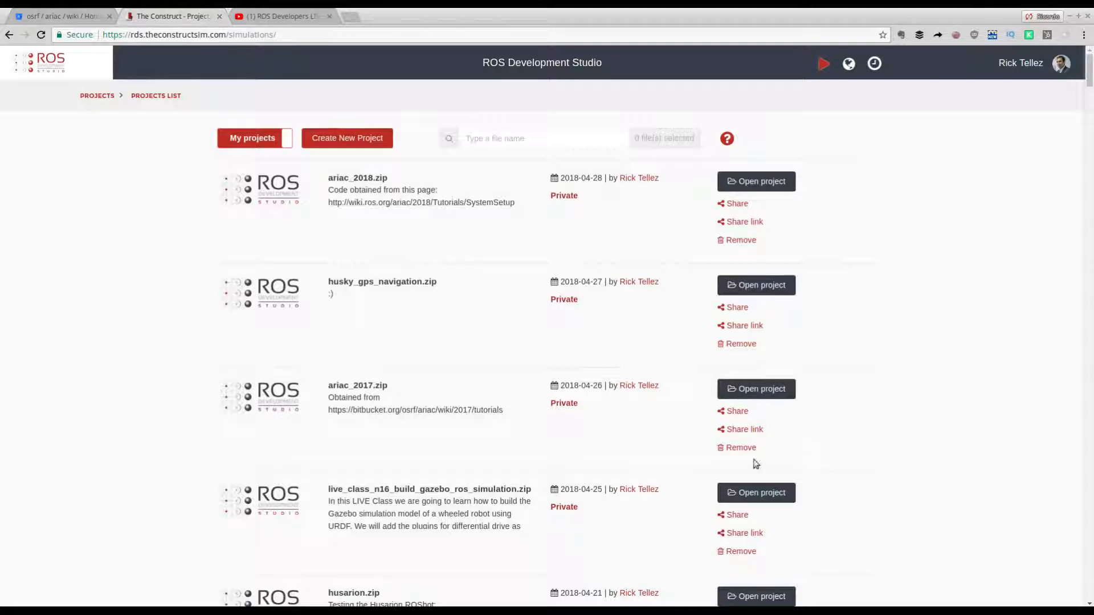
{"action": "mouse_move", "coordinate": [456, 439]}
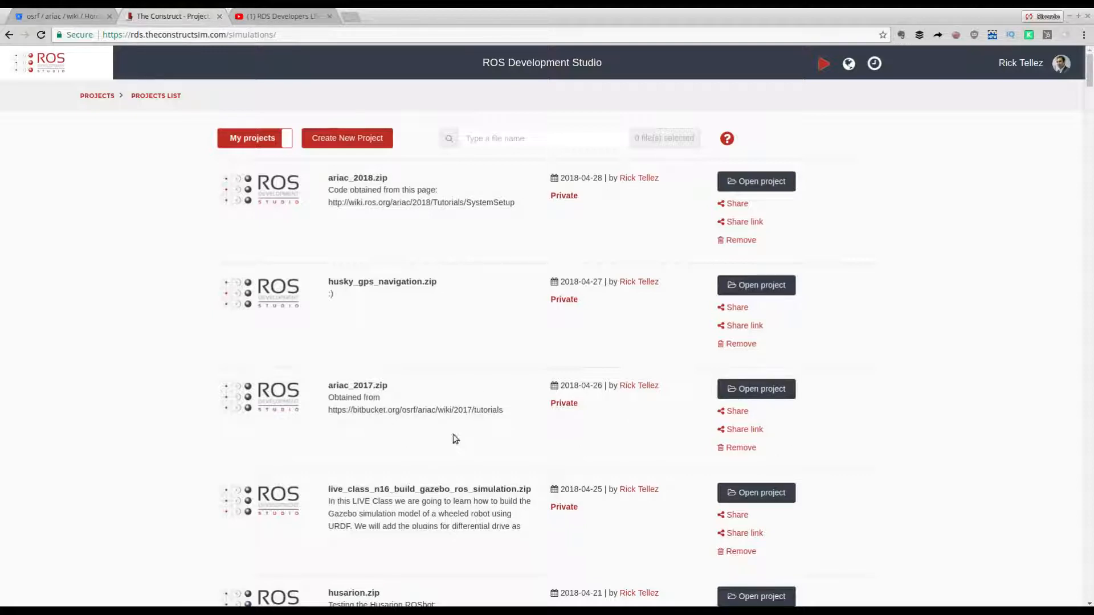
{"action": "mouse_move", "coordinate": [607, 63]}
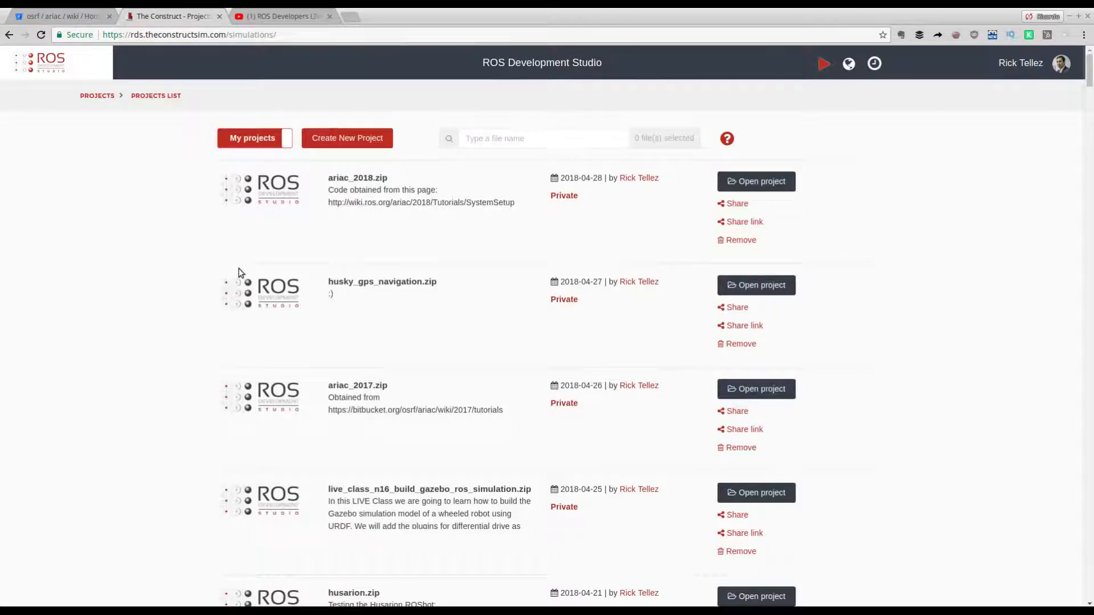
{"action": "mouse_move", "coordinate": [290, 243]}
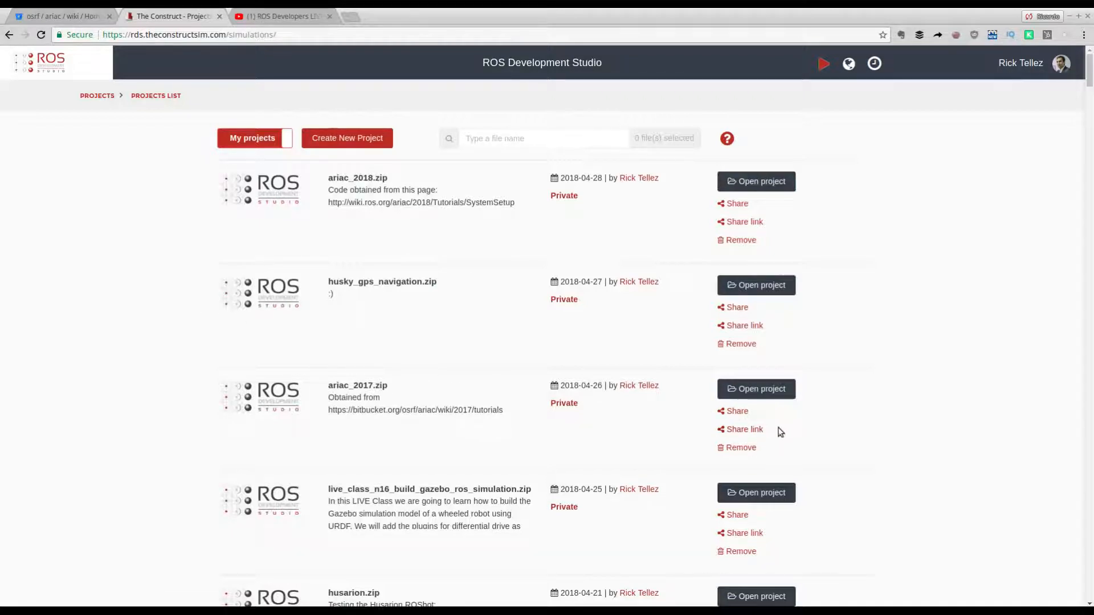
{"action": "mouse_move", "coordinate": [712, 323]}
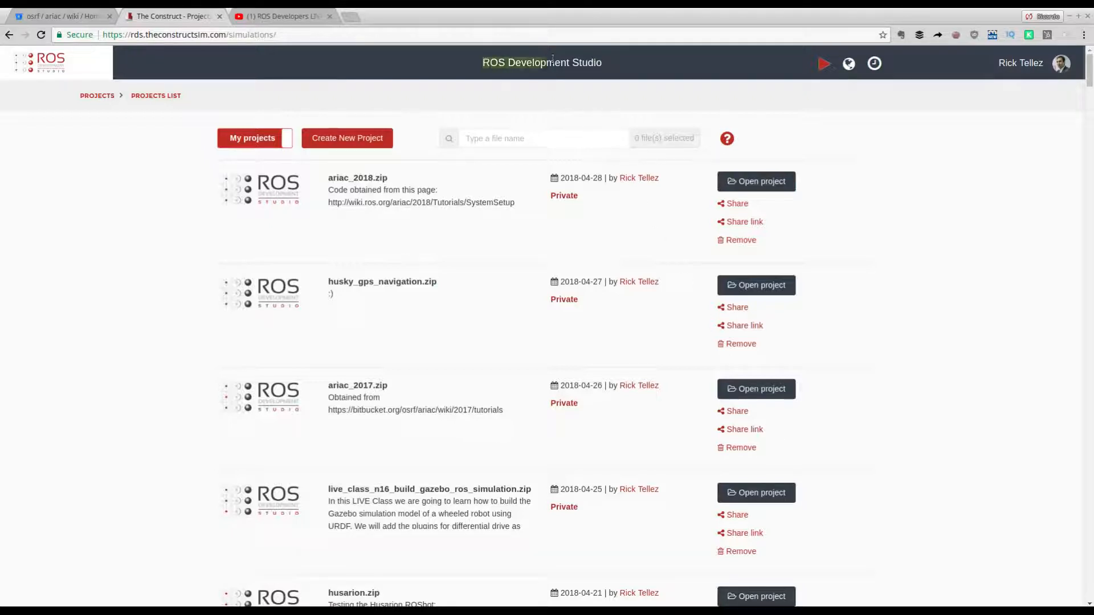
{"action": "mouse_move", "coordinate": [615, 64]}
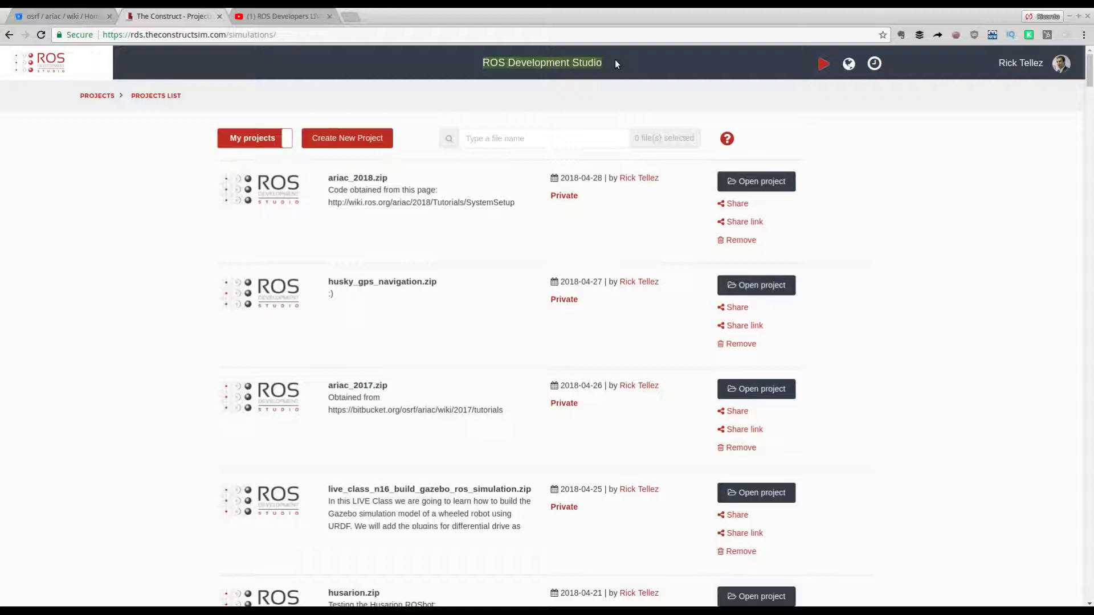
{"action": "mouse_move", "coordinate": [397, 383]}
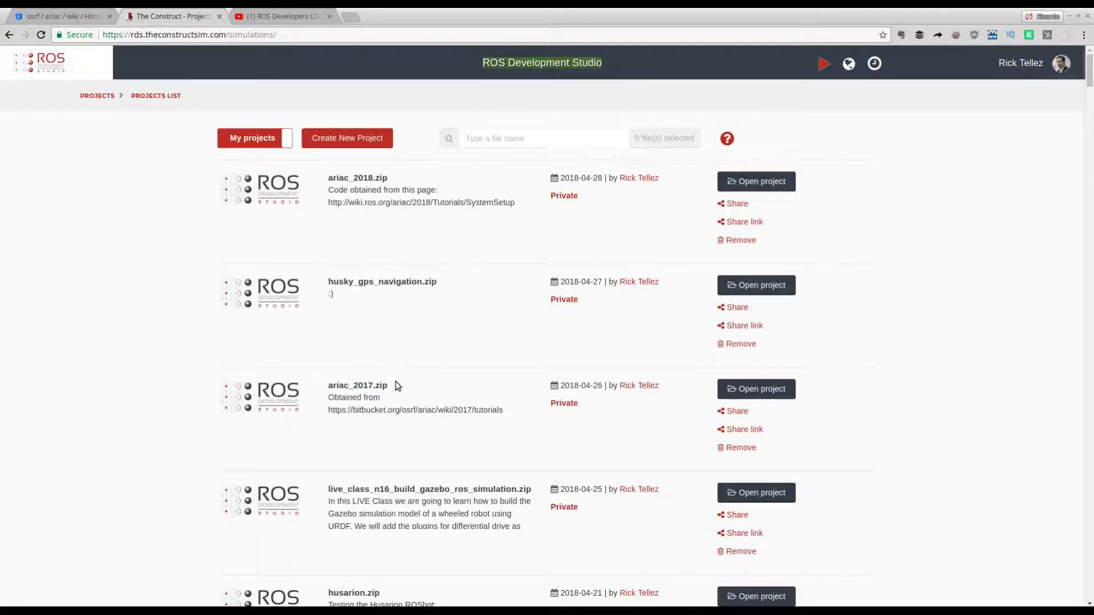
{"action": "mouse_move", "coordinate": [398, 360]}
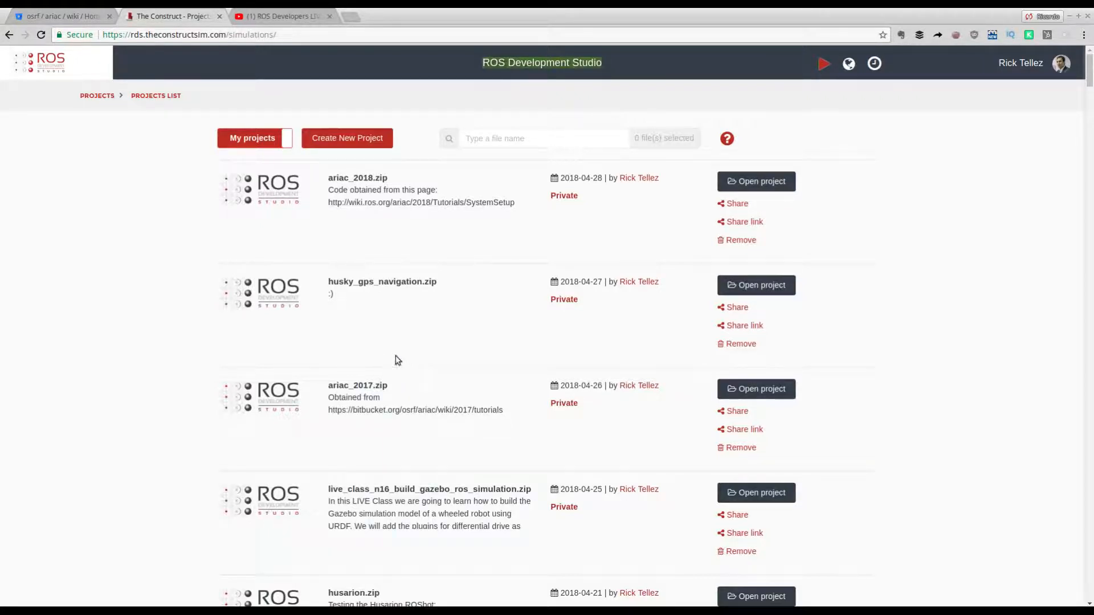
{"action": "mouse_move", "coordinate": [428, 386]}
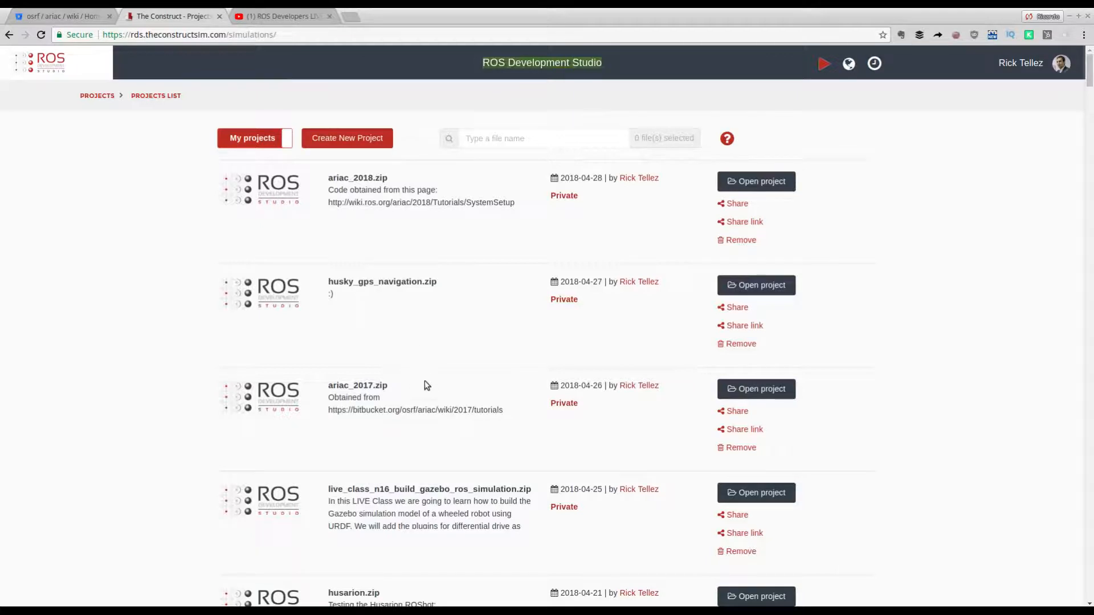
{"action": "mouse_move", "coordinate": [160, 411]}
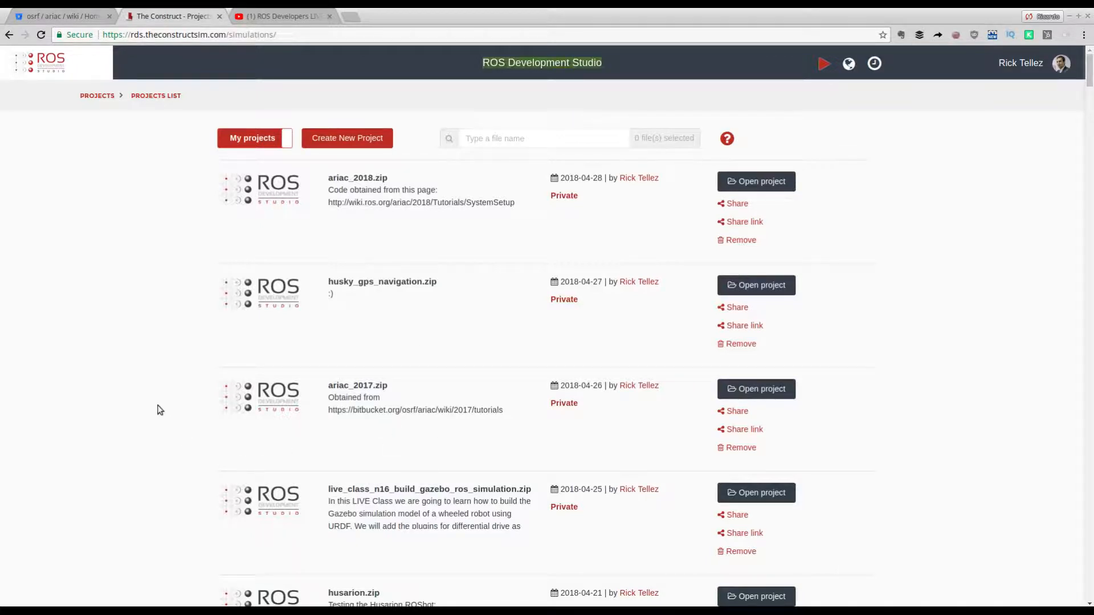
{"action": "mouse_move", "coordinate": [288, 16]}
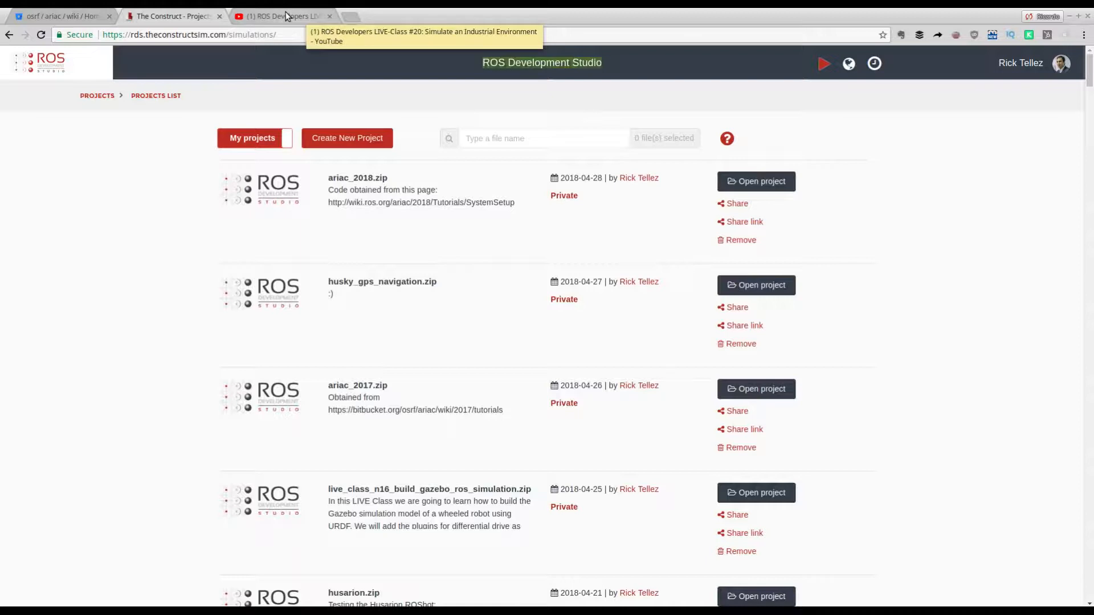
{"action": "mouse_move", "coordinate": [260, 383]}
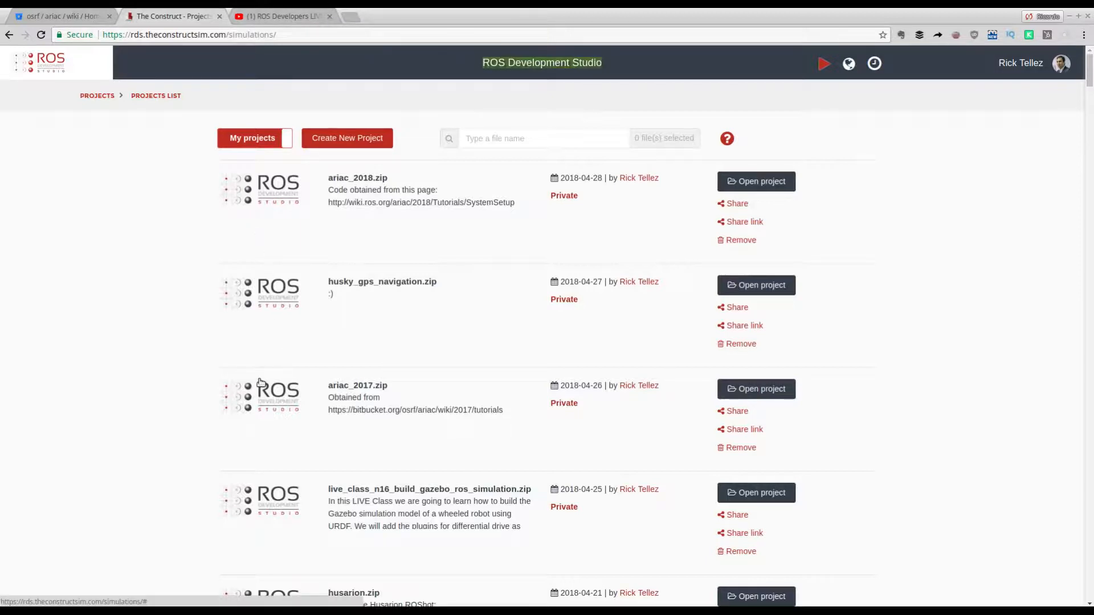